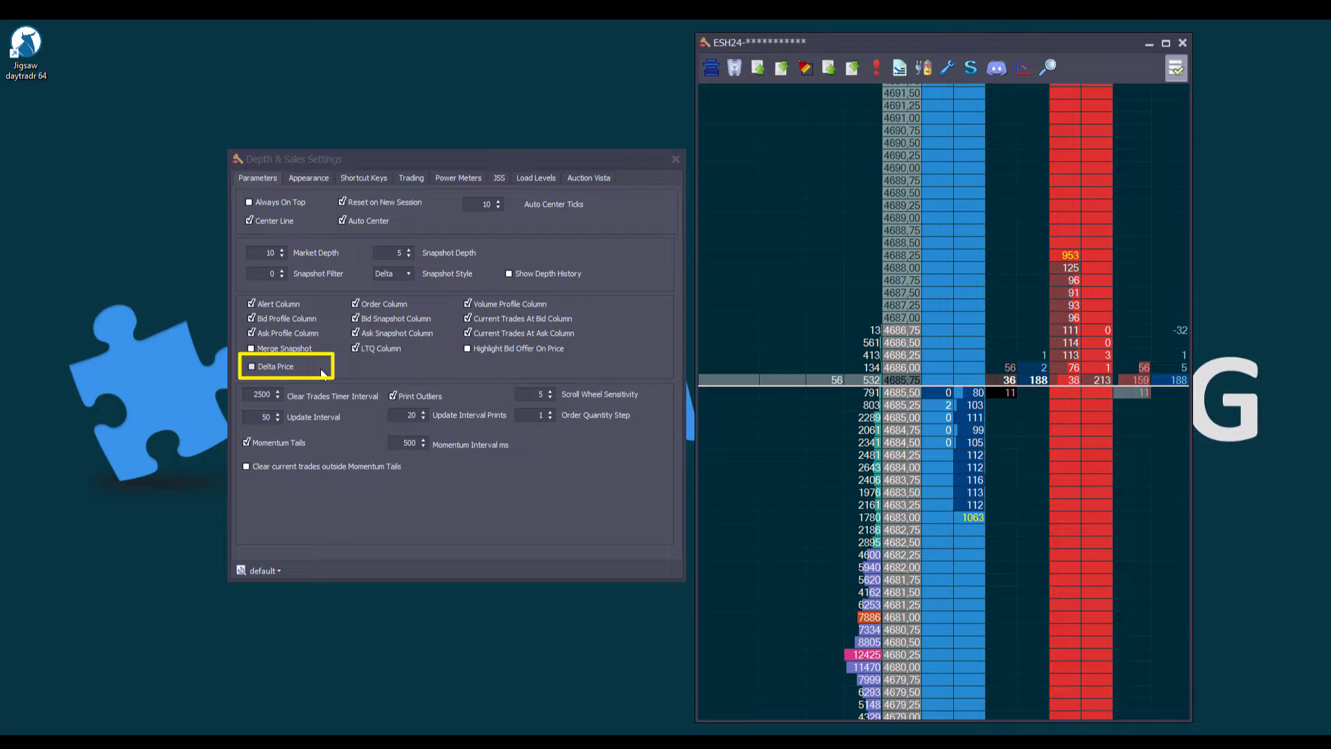
Tick the Delta Price checkbox in the Depth & Sales Parameters tab.
left_click(247, 366)
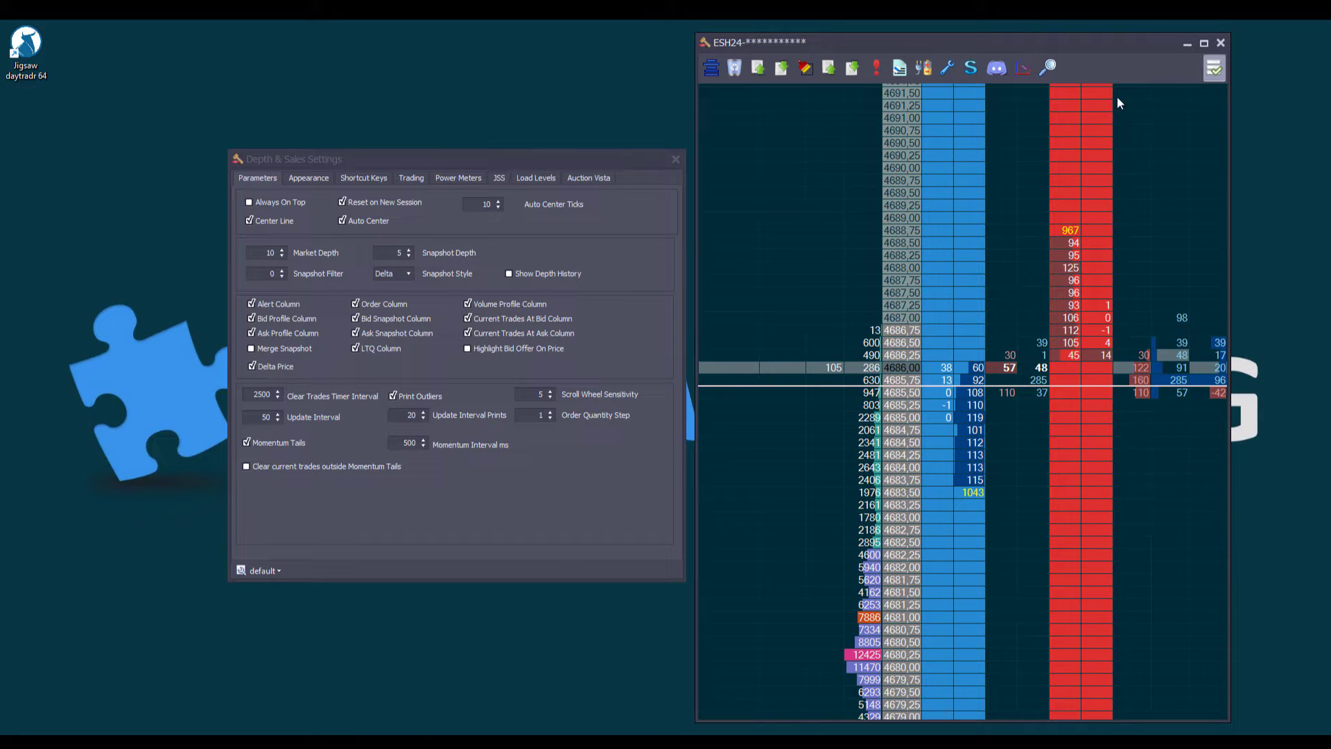
Review the Delta Price histogram and font orientation under Appearance, then view LTQ options.
left_click(308, 178)
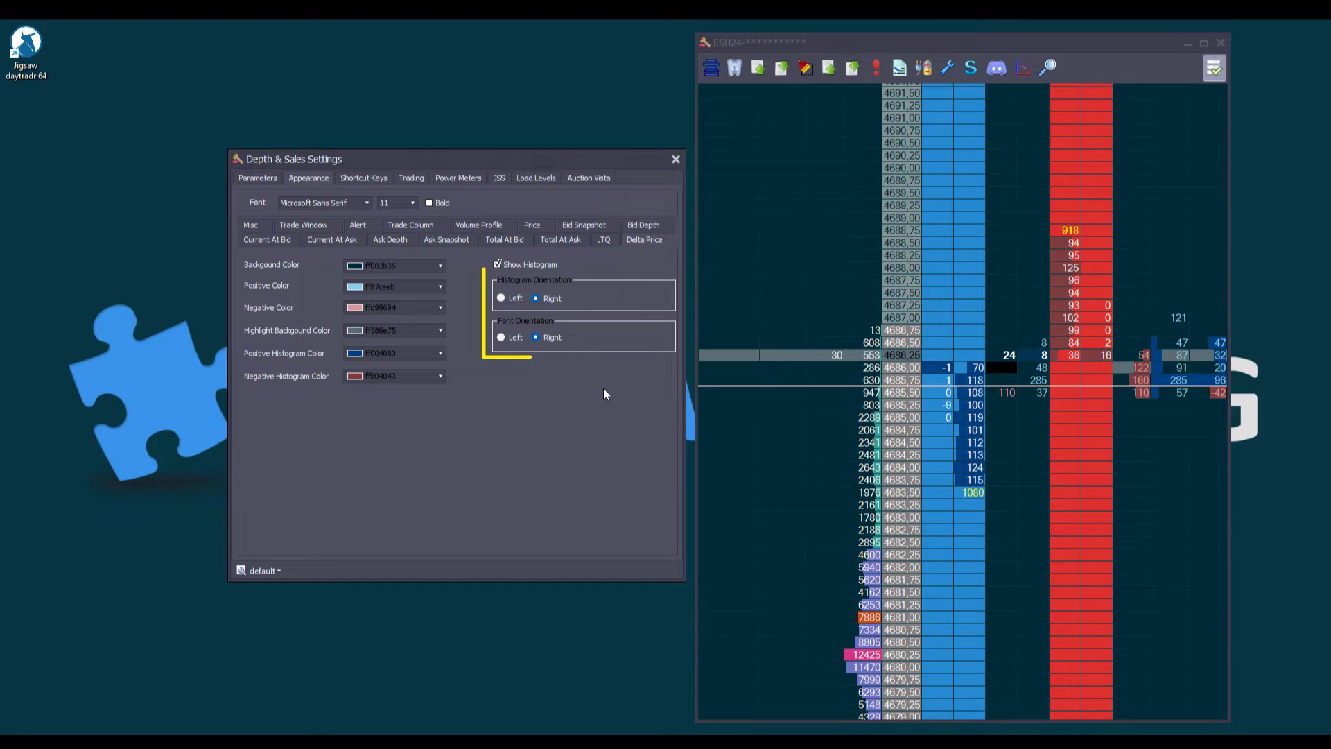
left_click(501, 299)
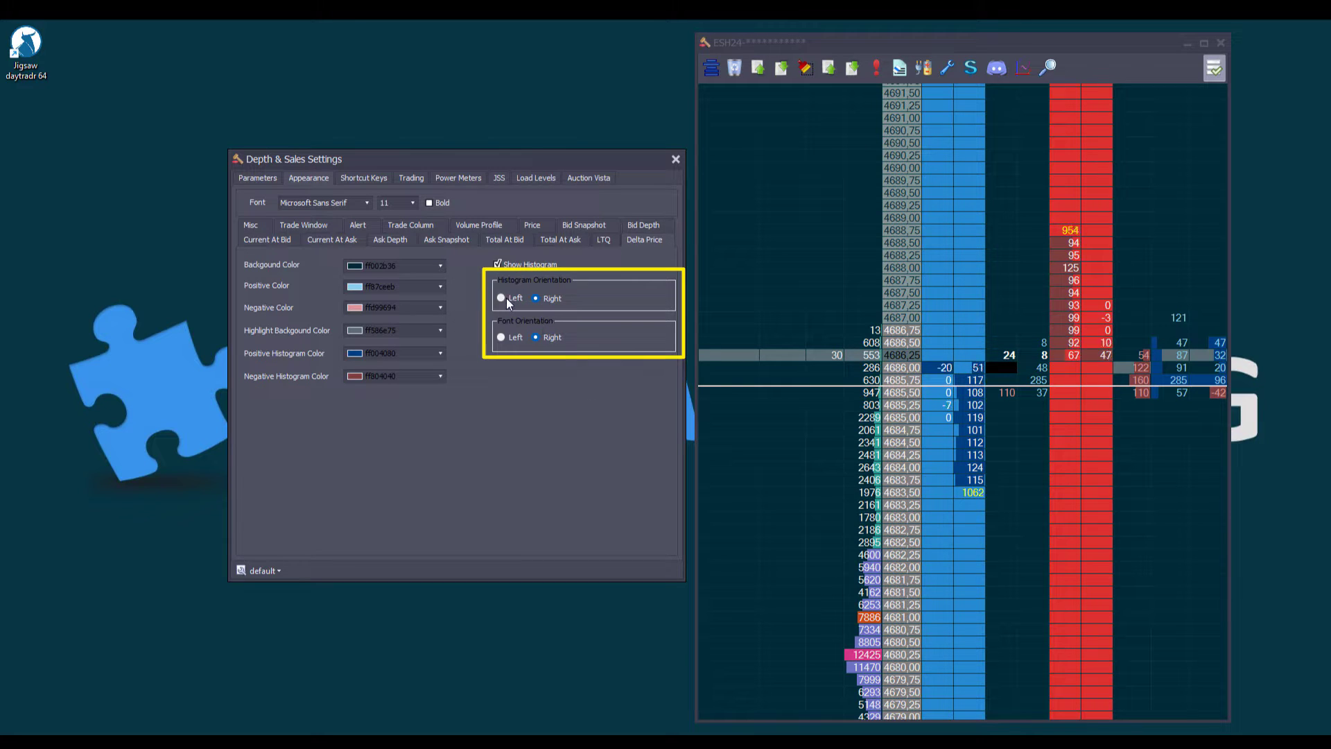
left_click(500, 298)
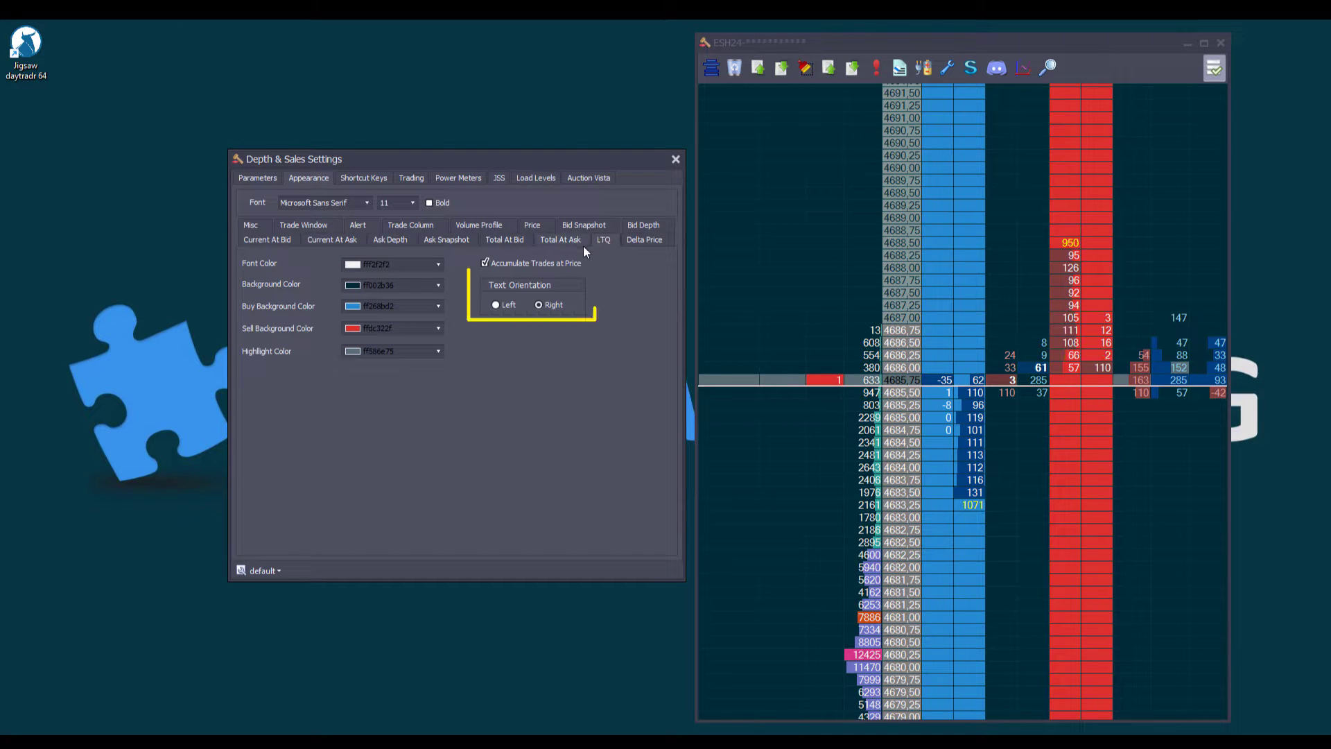
Set LTQ and Ask Snapshot text orientation to Left, browsing the Total At Ask/Bid options.
left_click(495, 305)
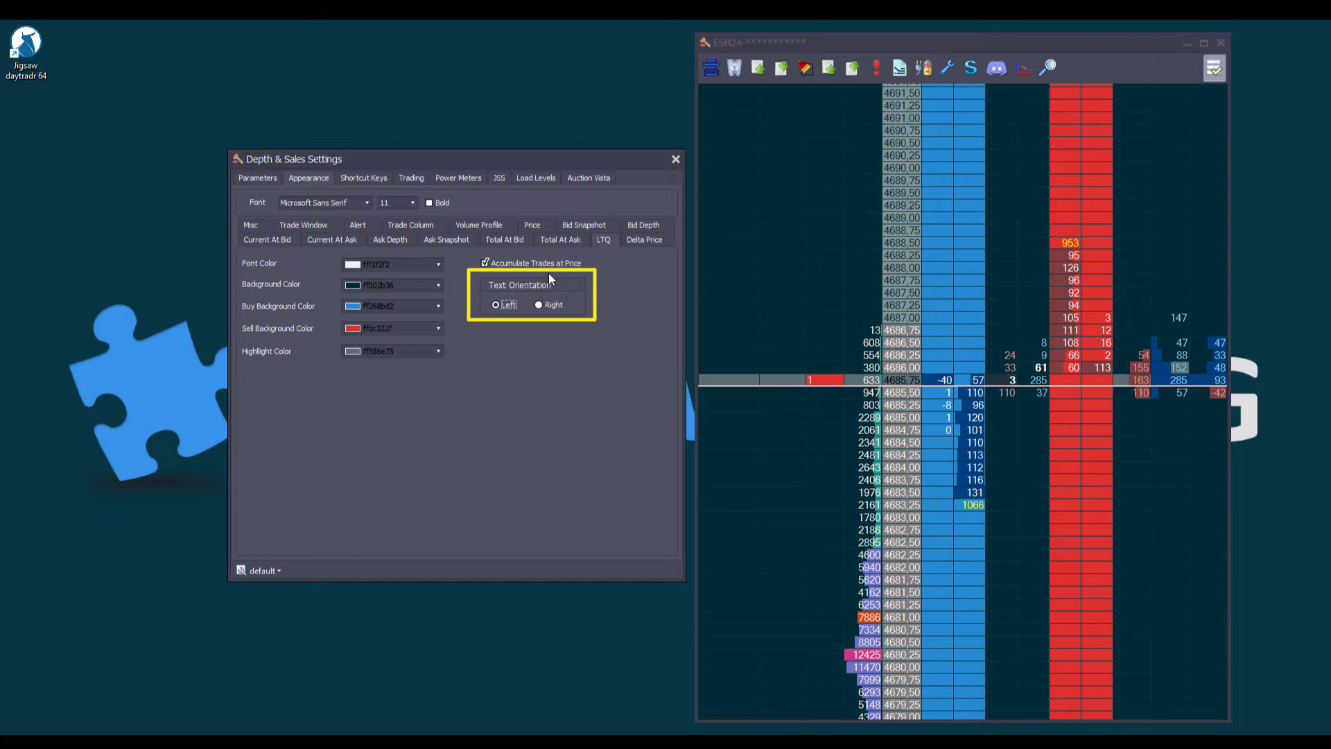
left_click(561, 239)
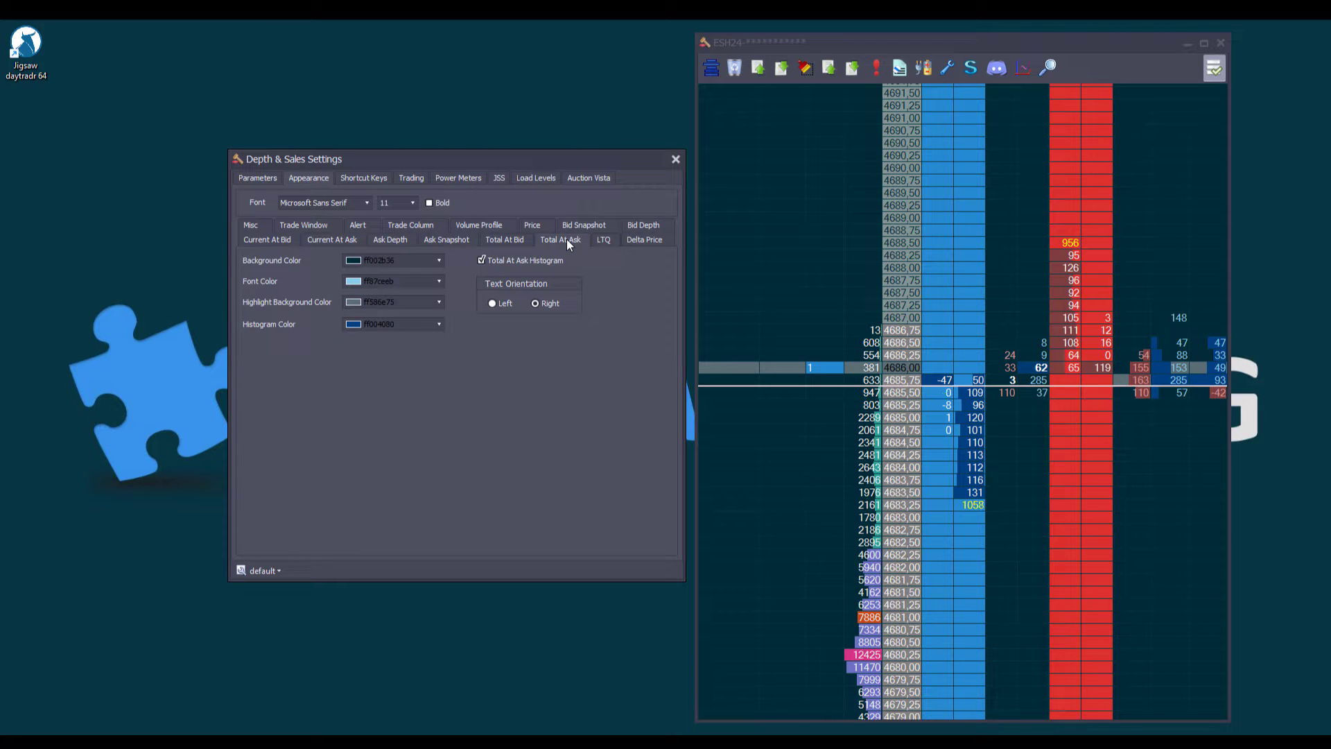
left_click(491, 303)
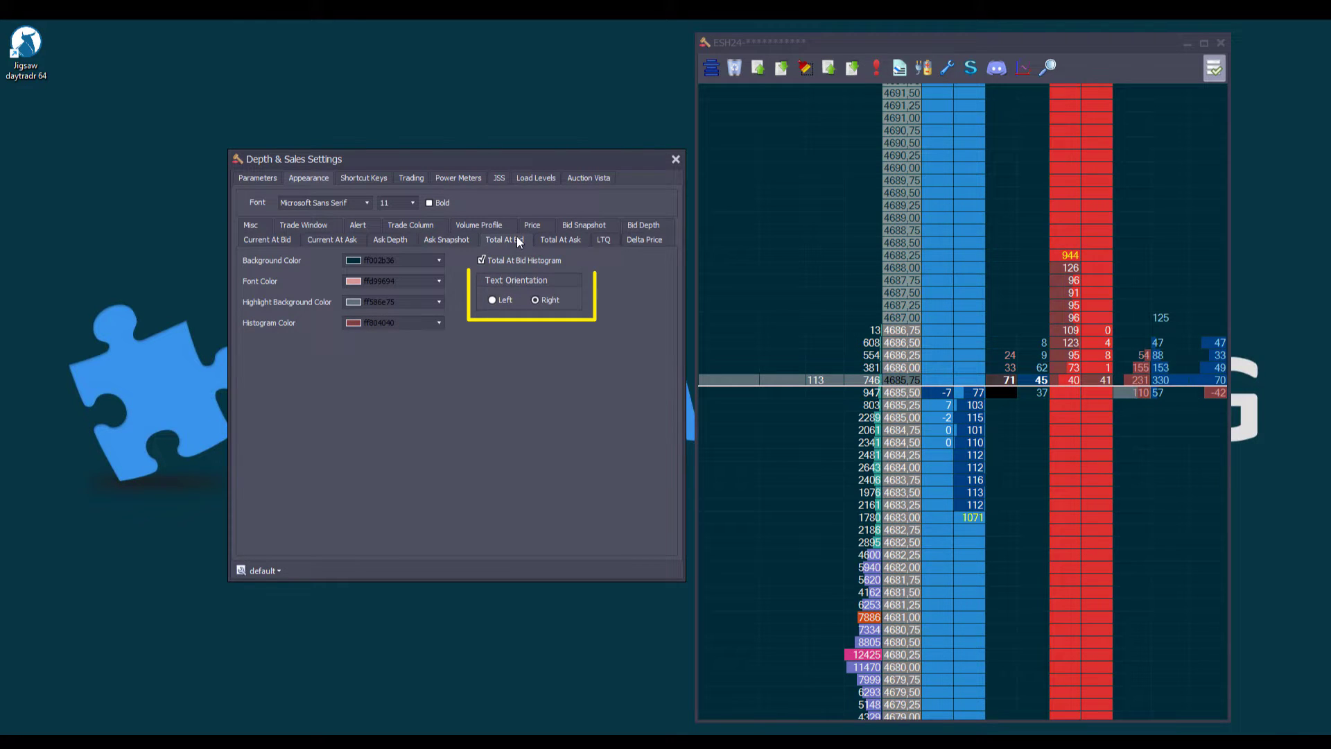
left_click(446, 239)
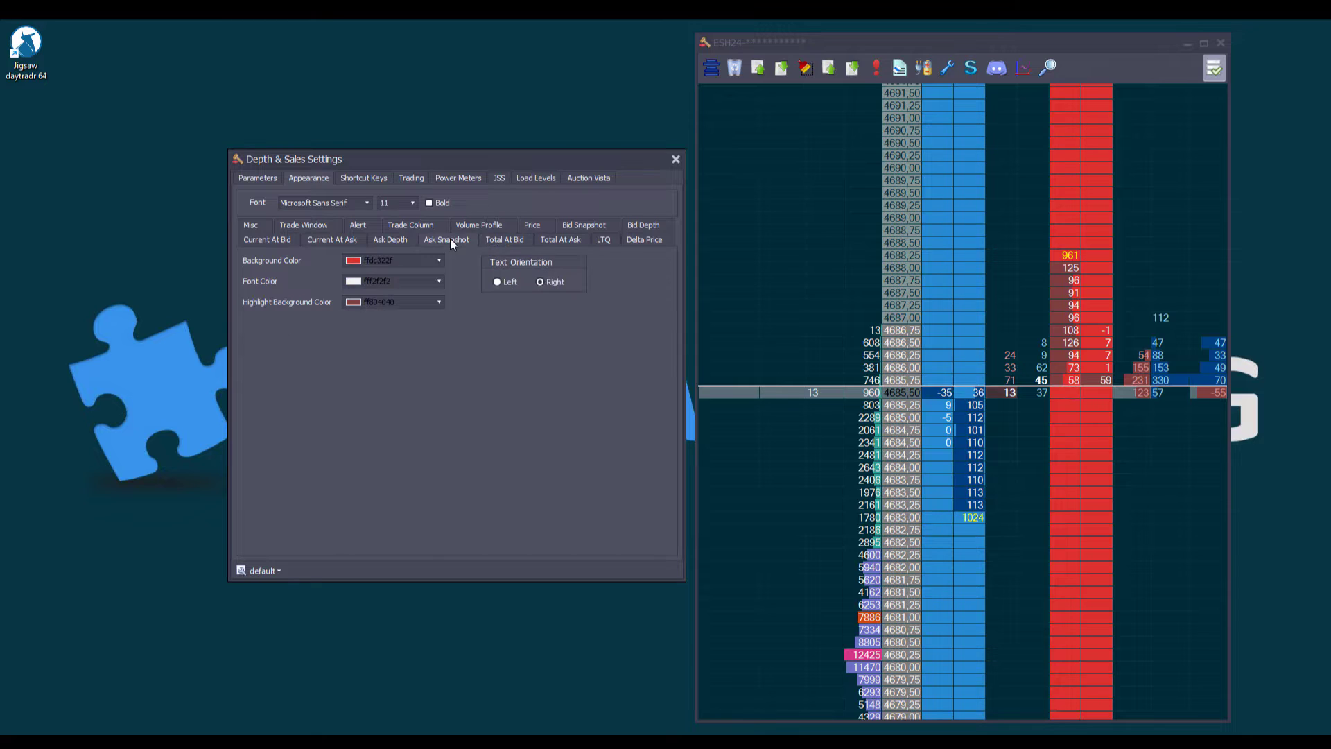
left_click(497, 282)
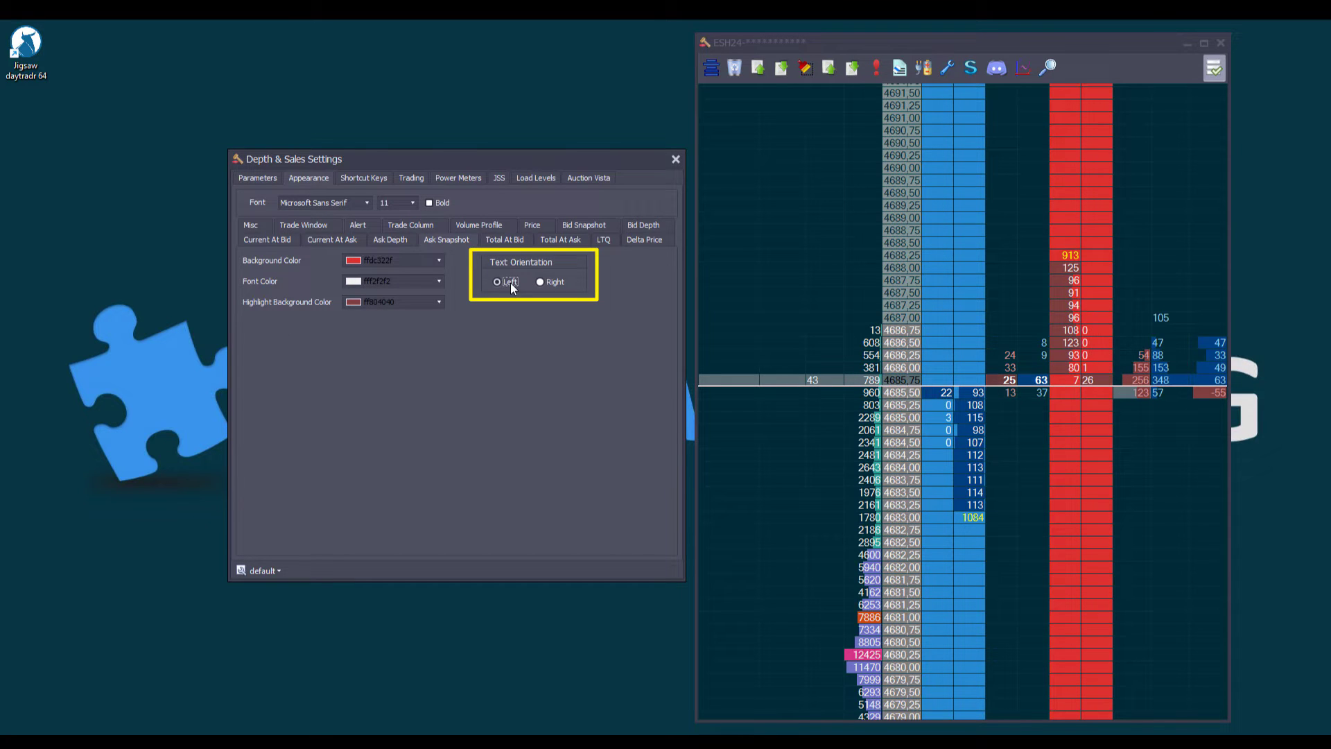
Set Ask Depth and Current At Ask text orientation to Left, then view Bid Depth options.
left_click(390, 239)
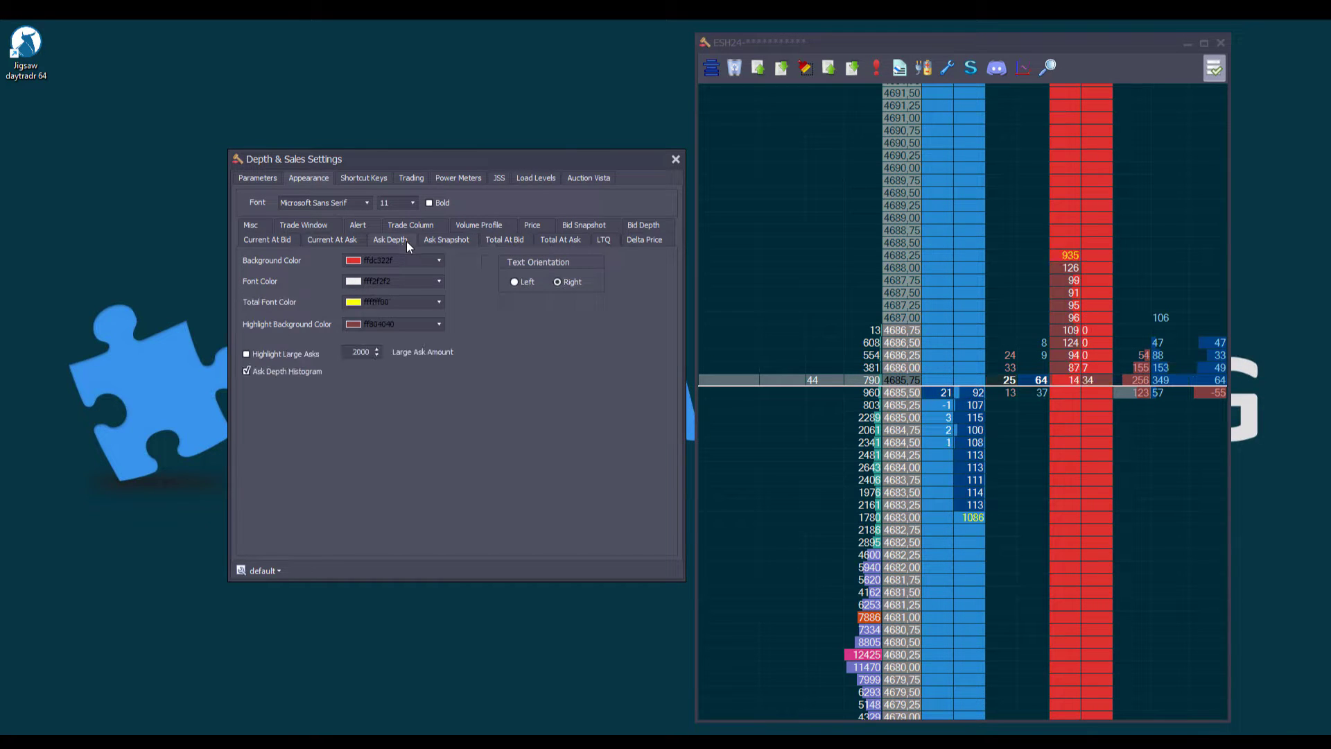
left_click(513, 282)
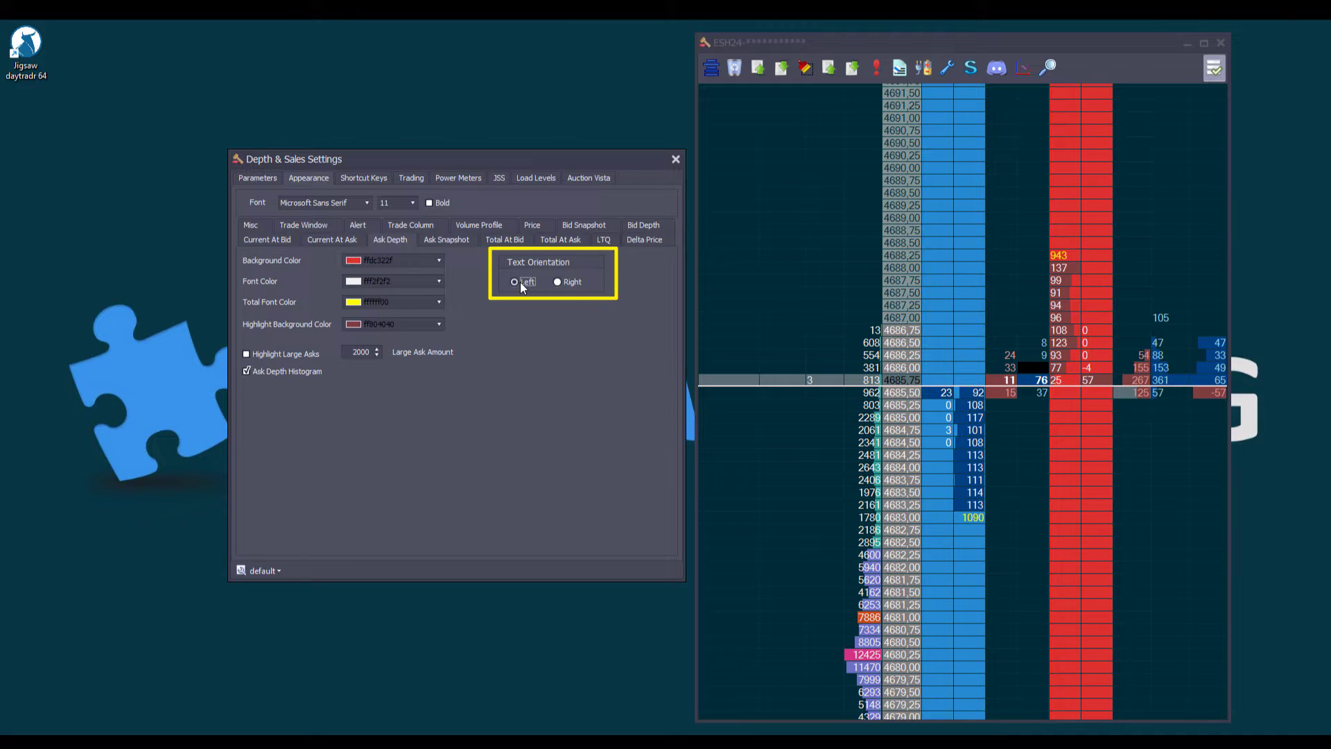
left_click(333, 239)
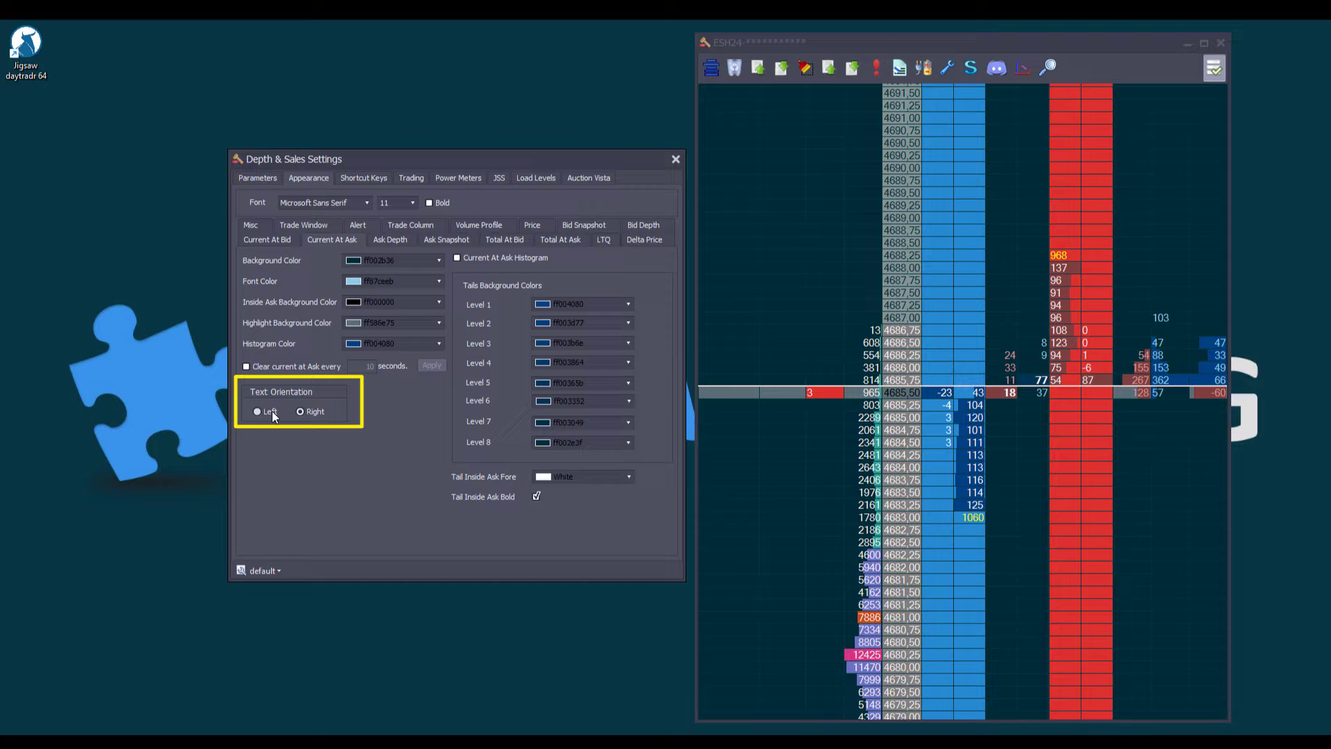
left_click(268, 240)
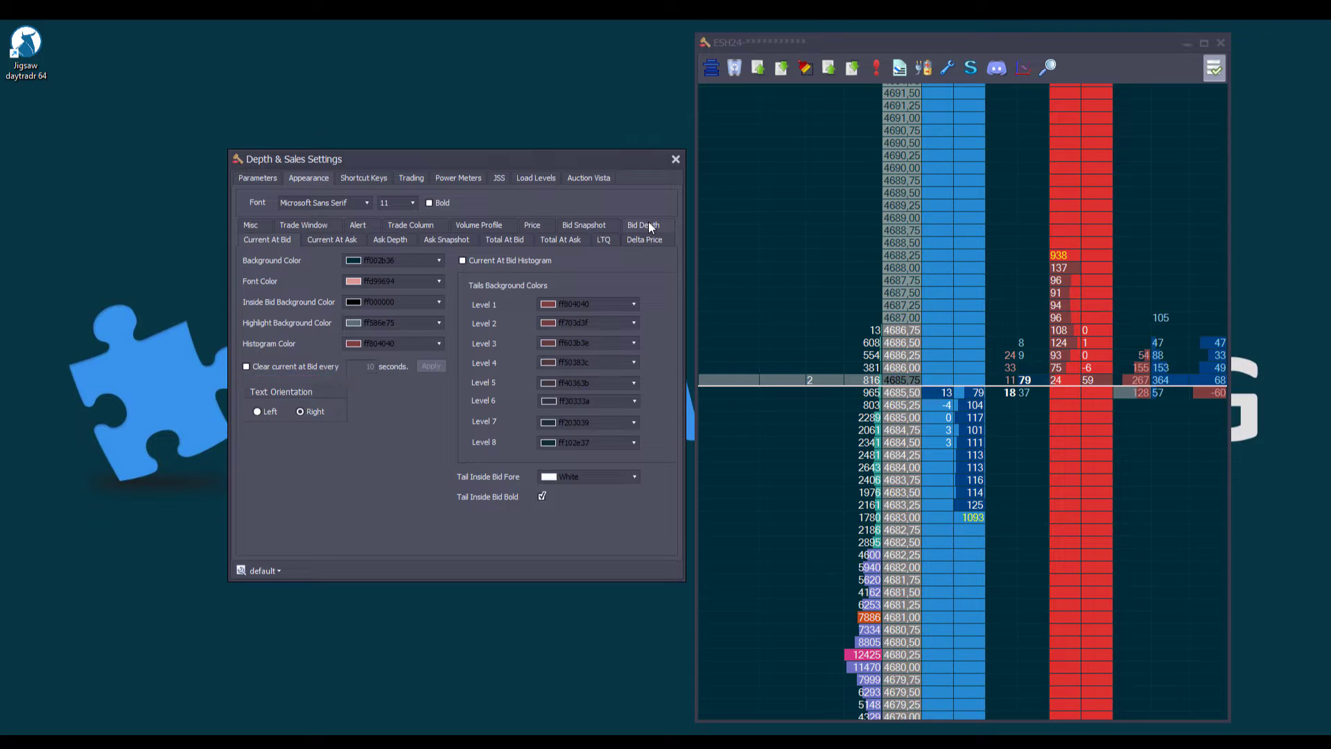
left_click(643, 225)
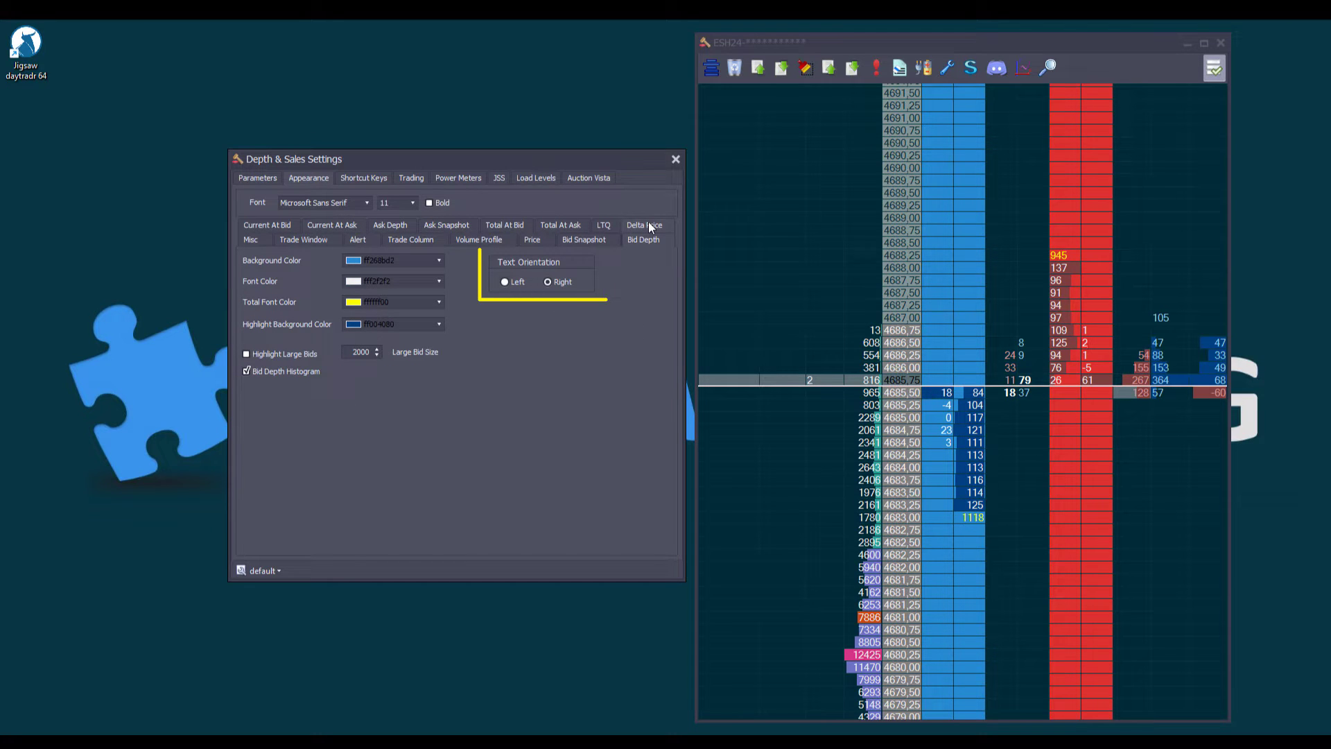
left_click(583, 239)
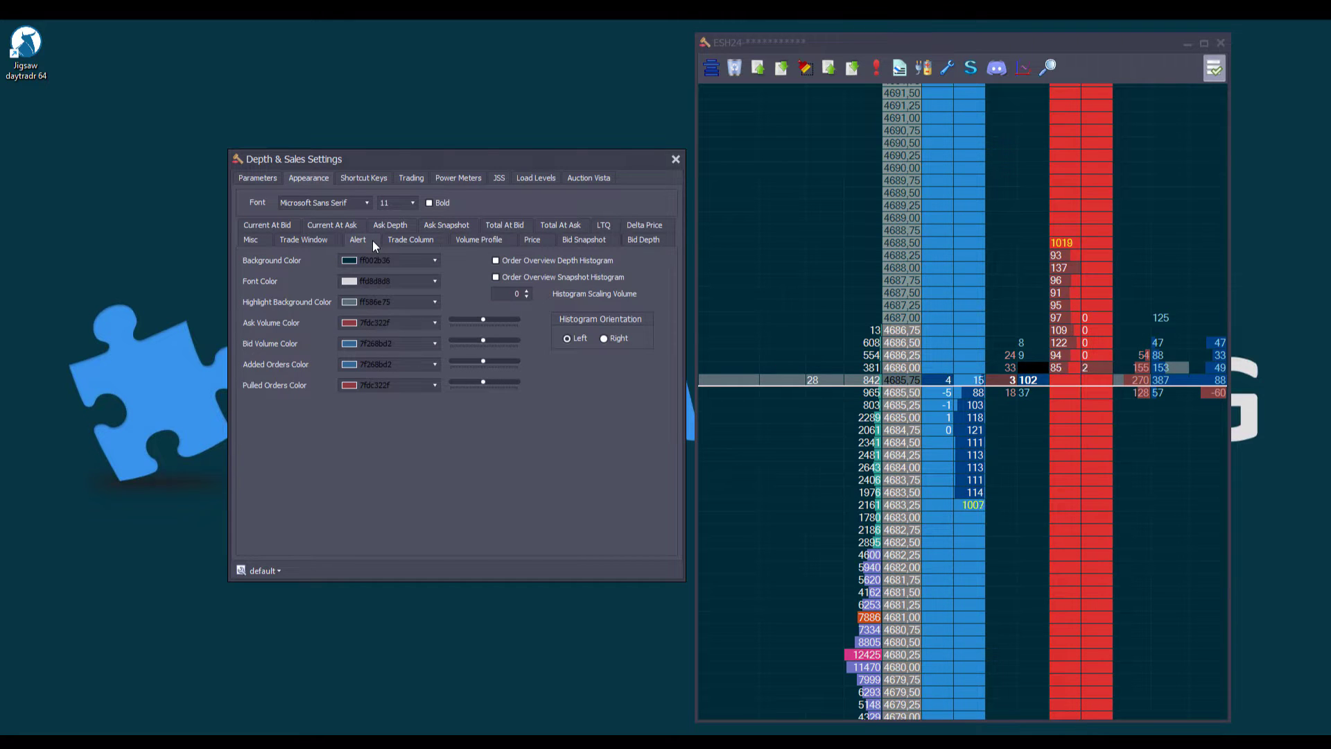
Enable the order overview depth and snapshot histograms and set their orientation.
left_click(496, 260)
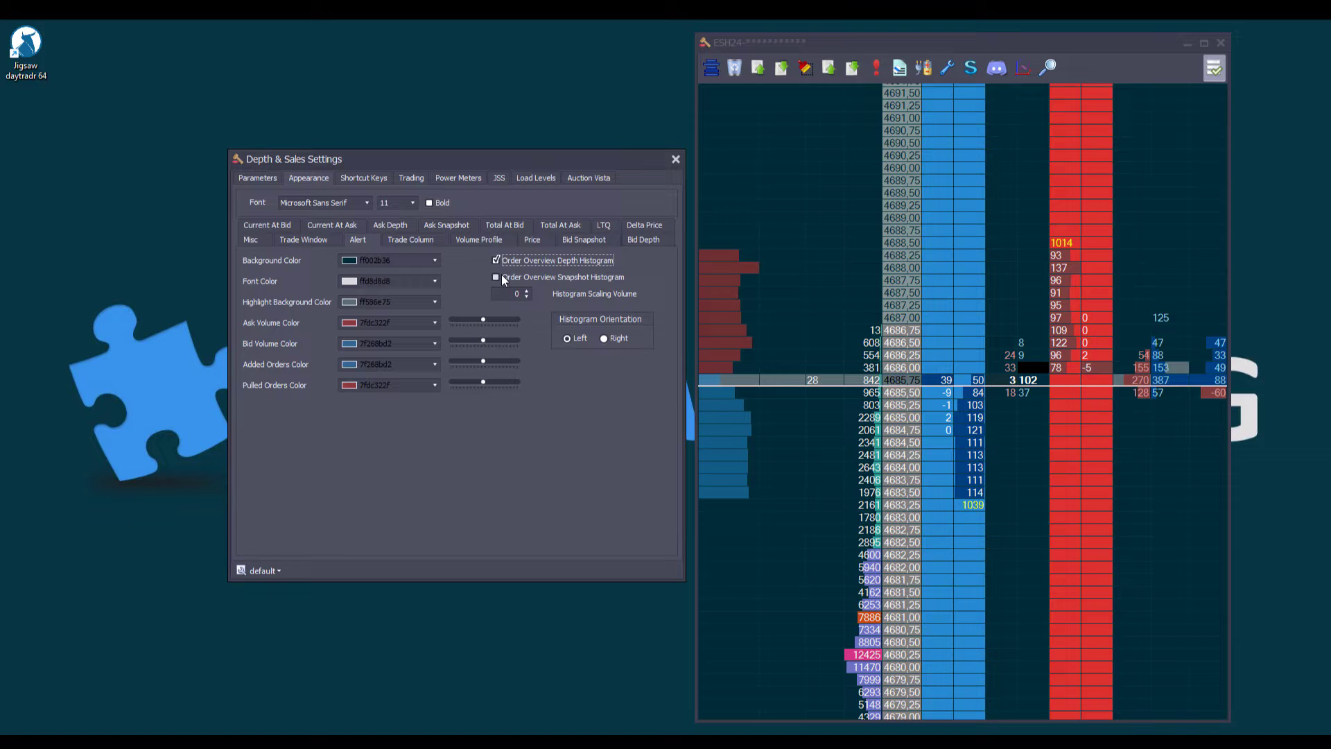
left_click(496, 277)
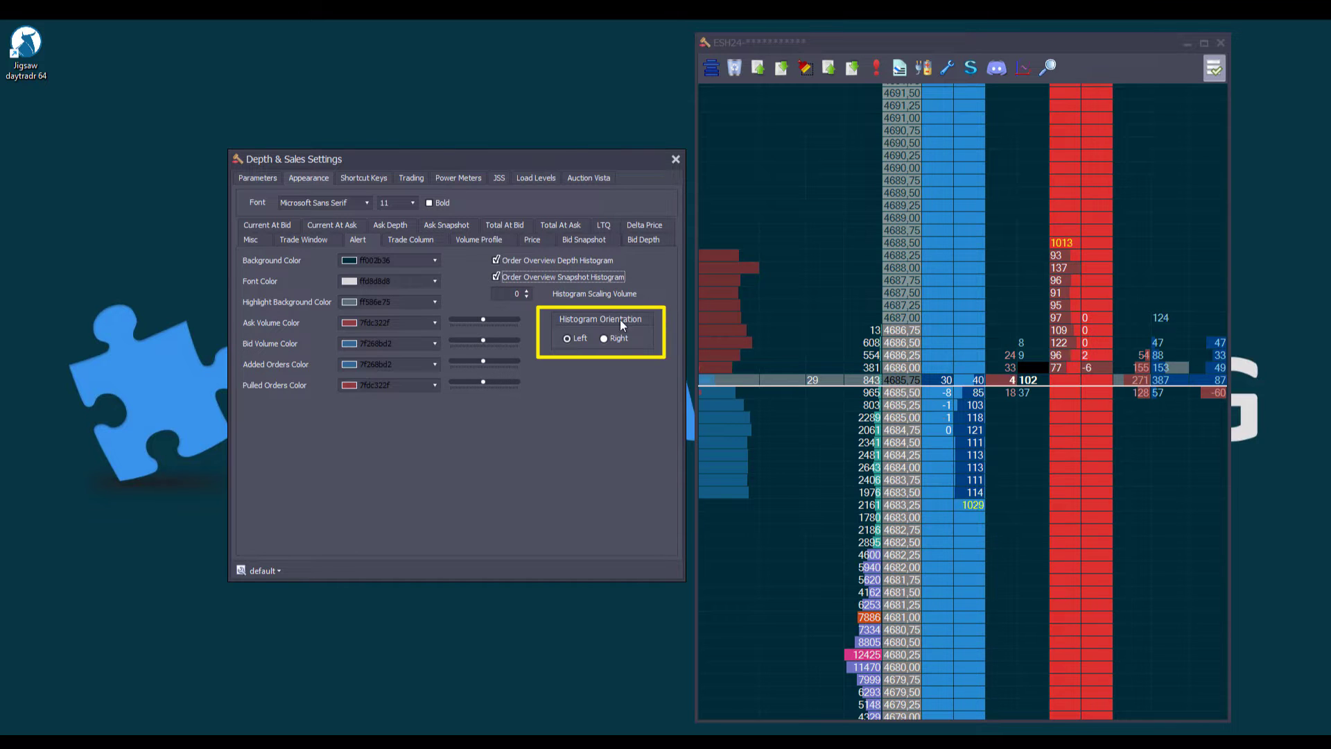
left_click(603, 338)
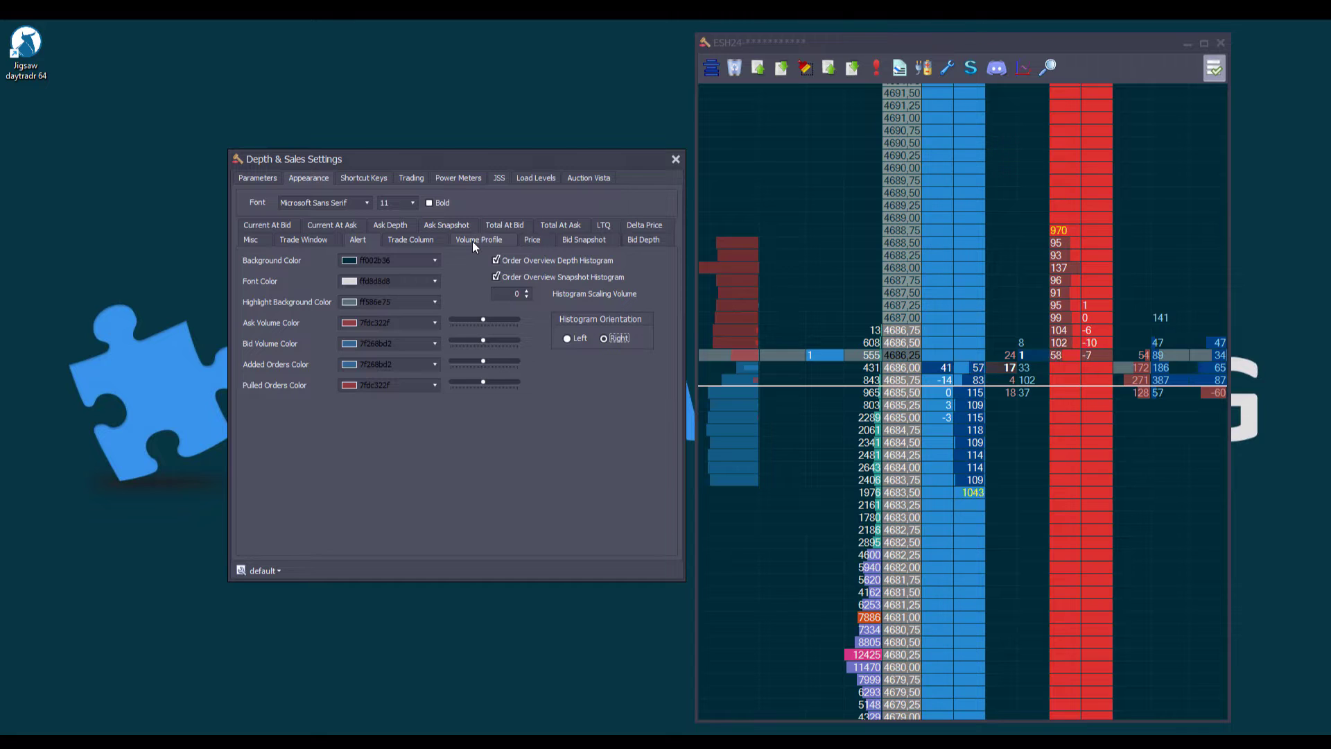
Set the Volume Profile histogram orientation to Right.
left_click(478, 239)
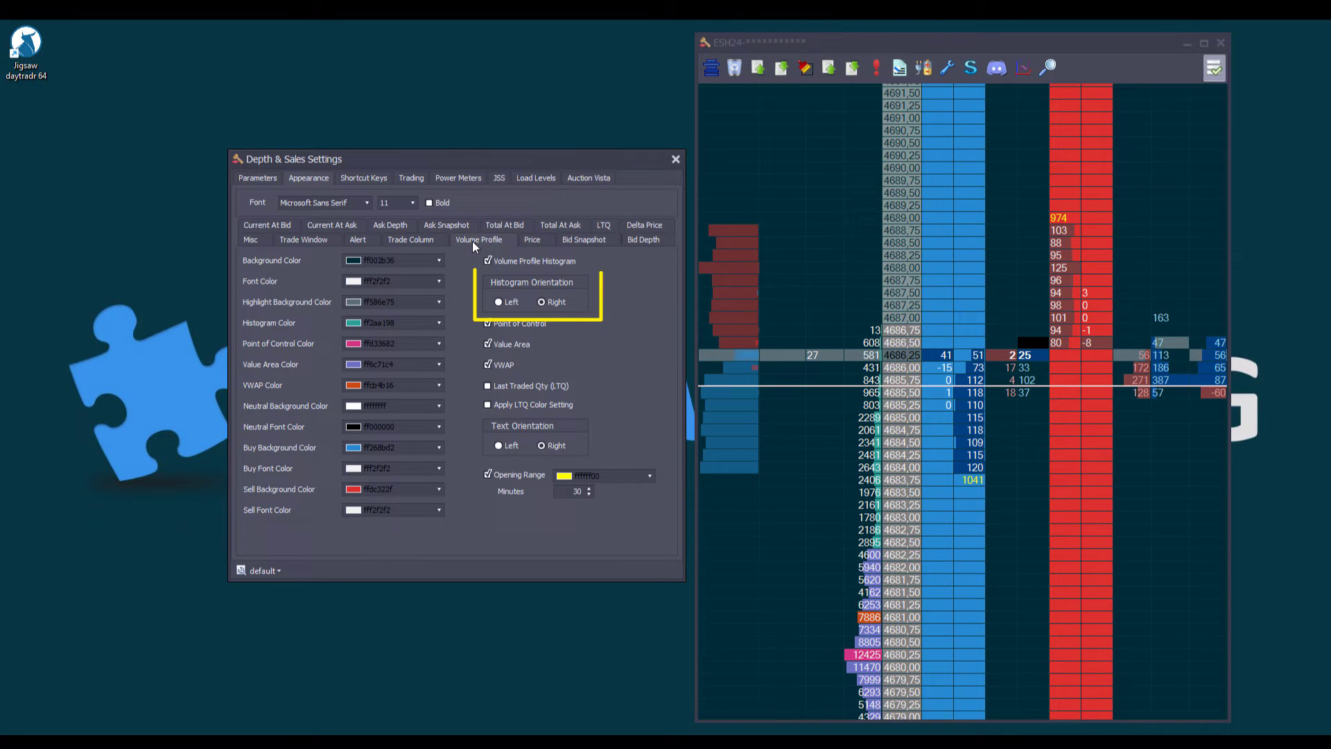
left_click(498, 302)
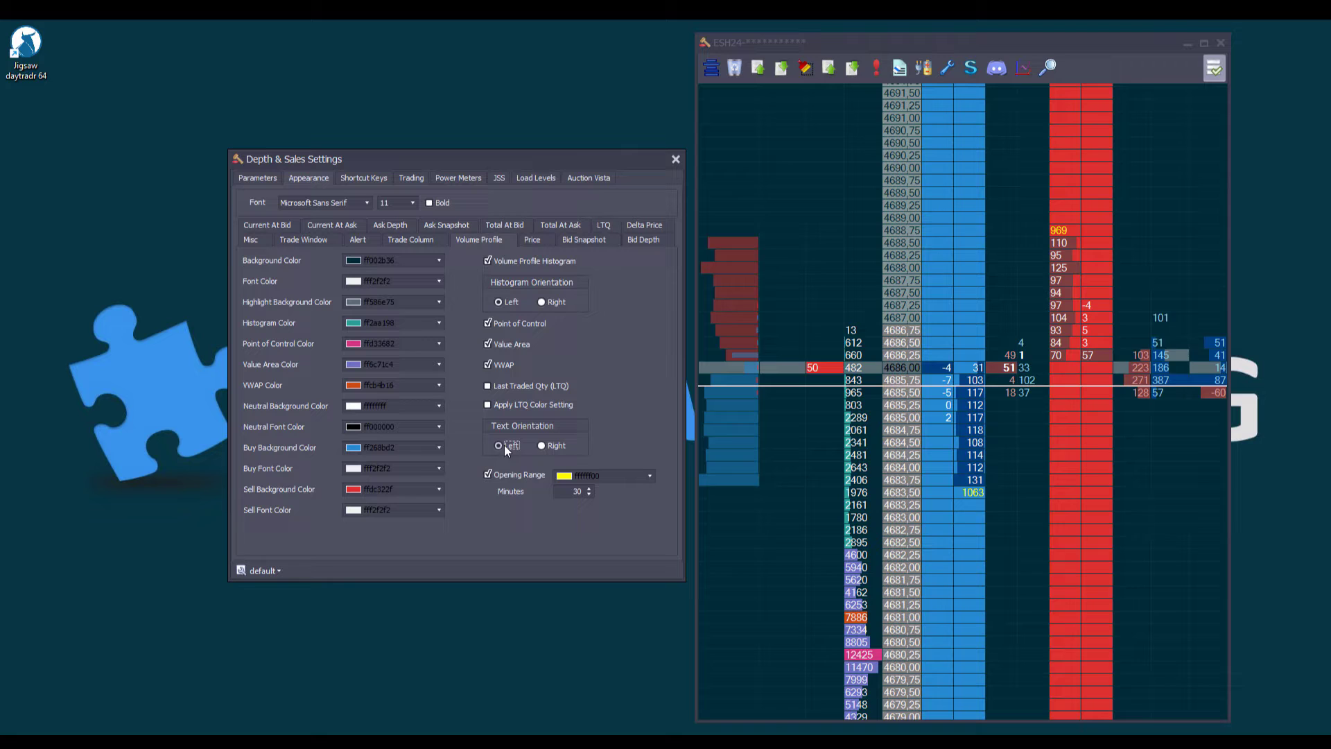
scroll("down", 3)
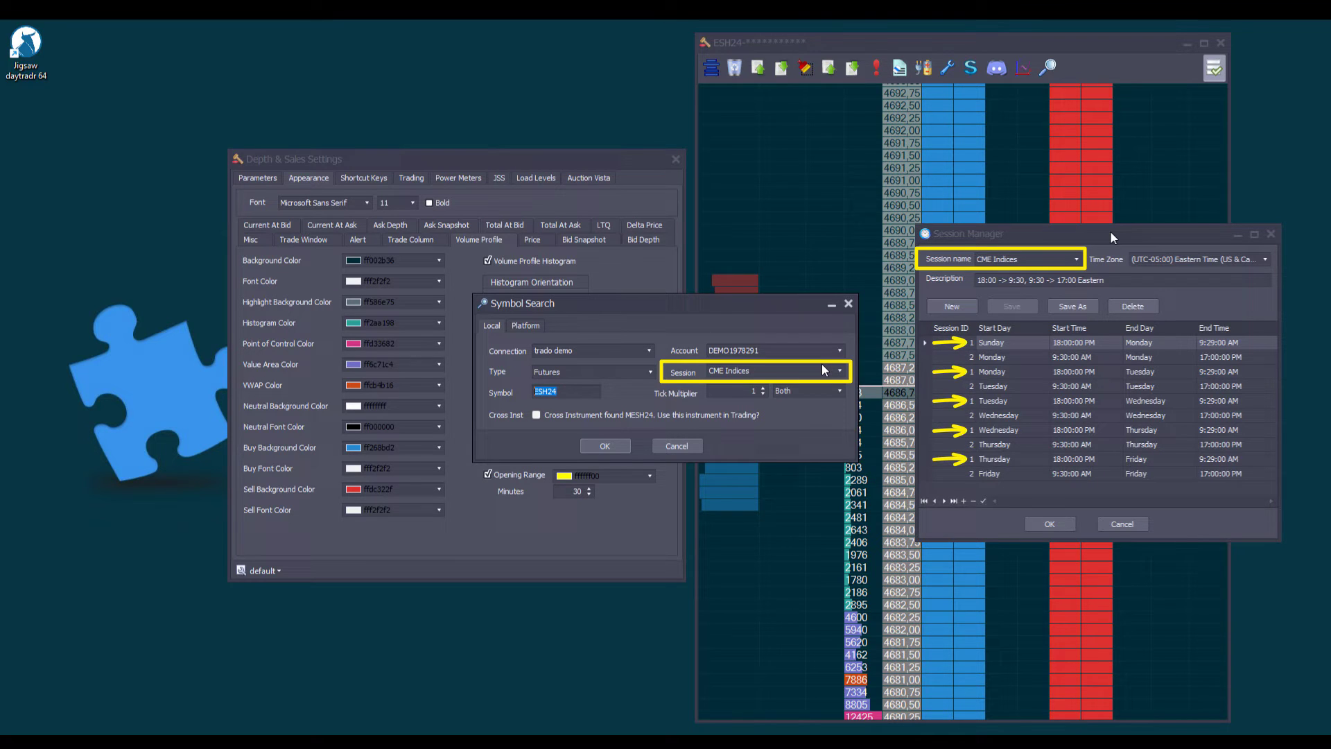
Check the CME Indices session start and end times in Session Manager.
left_click(1050, 524)
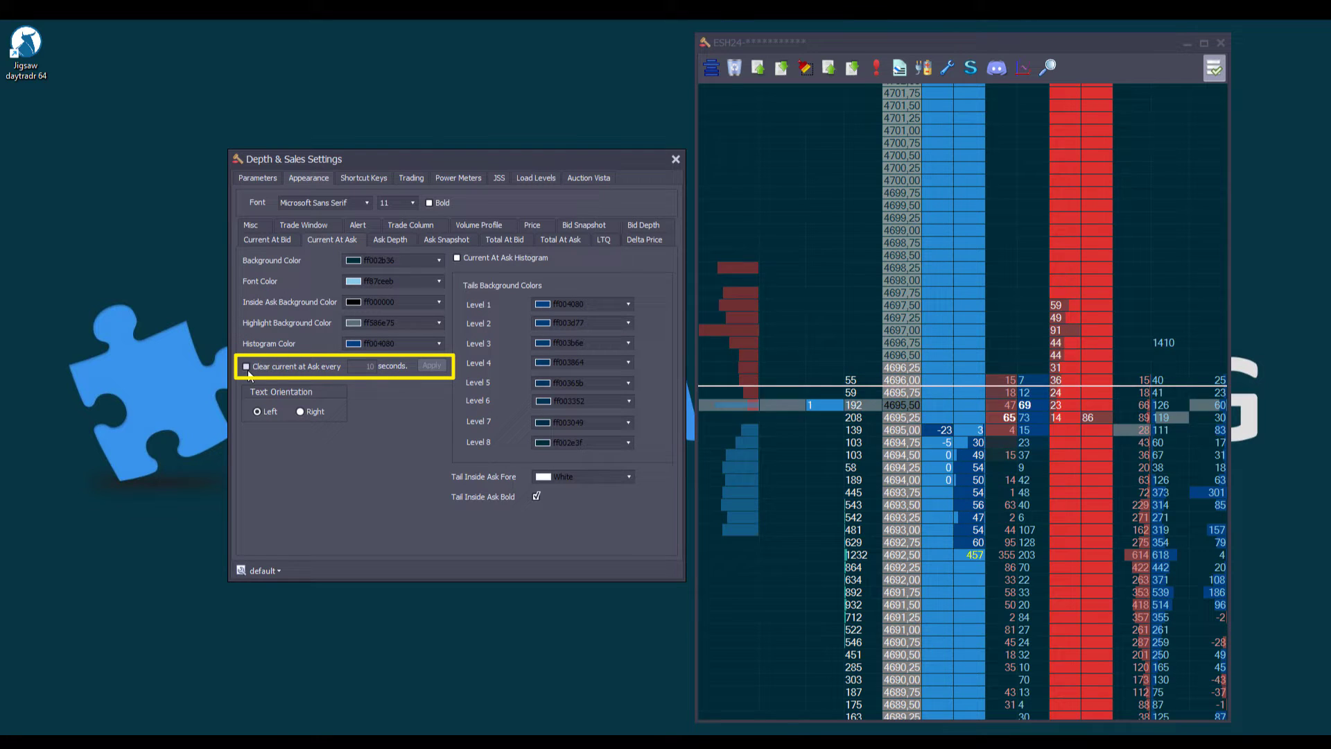
Tick 'Clear current at Ask every 10 seconds' in the Current At Ask settings.
left_click(246, 366)
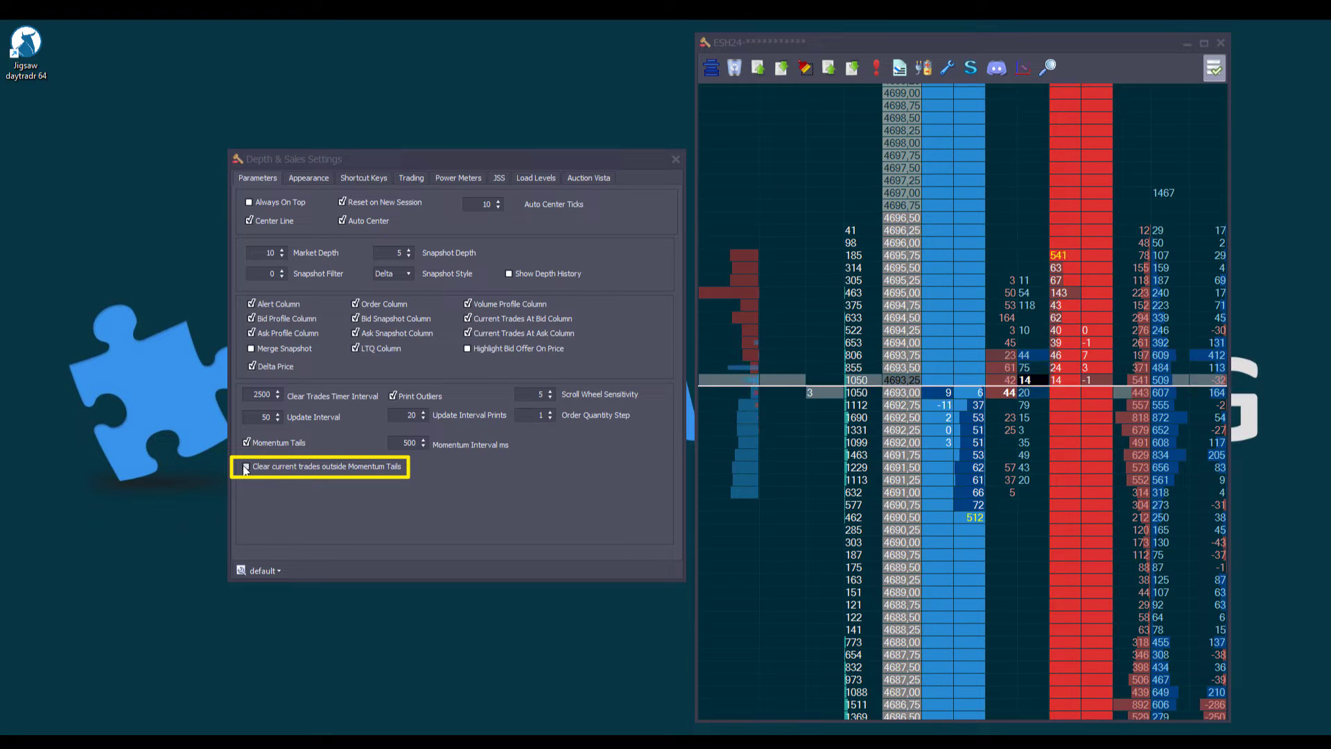
Enable clearing current trades outside Momentum Tails with a 2,000 ms momentum interval.
left_click(246, 466)
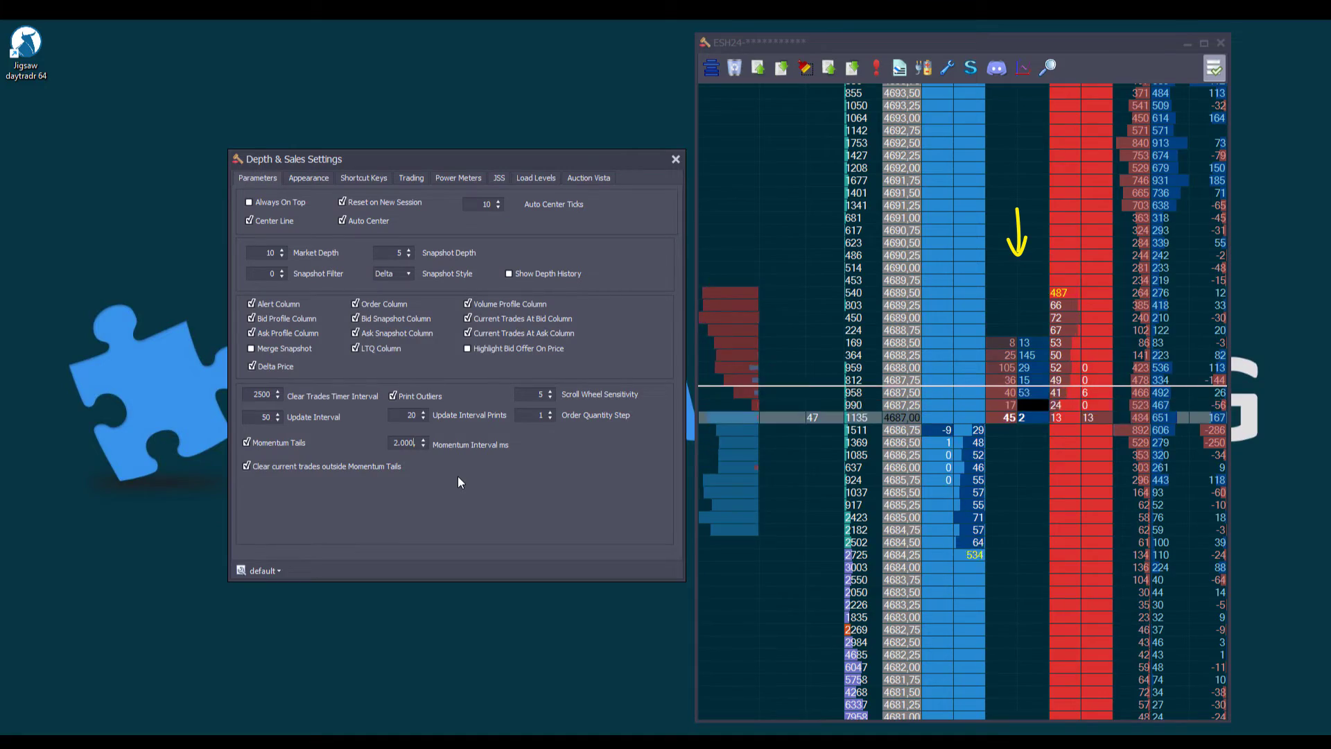
left_click(308, 178)
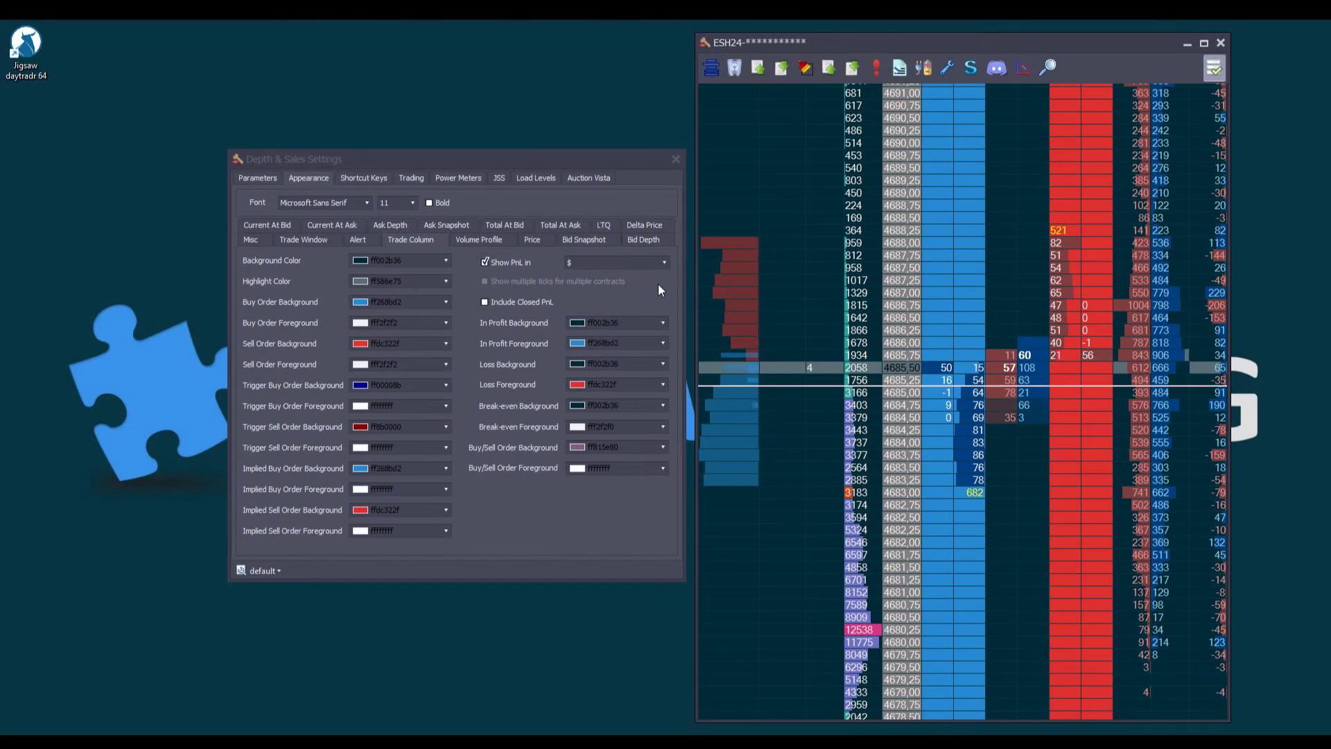
Show Trade Column PnL in Ticks and tick 'Show multiple ticks for multiple contracts'.
left_click(415, 239)
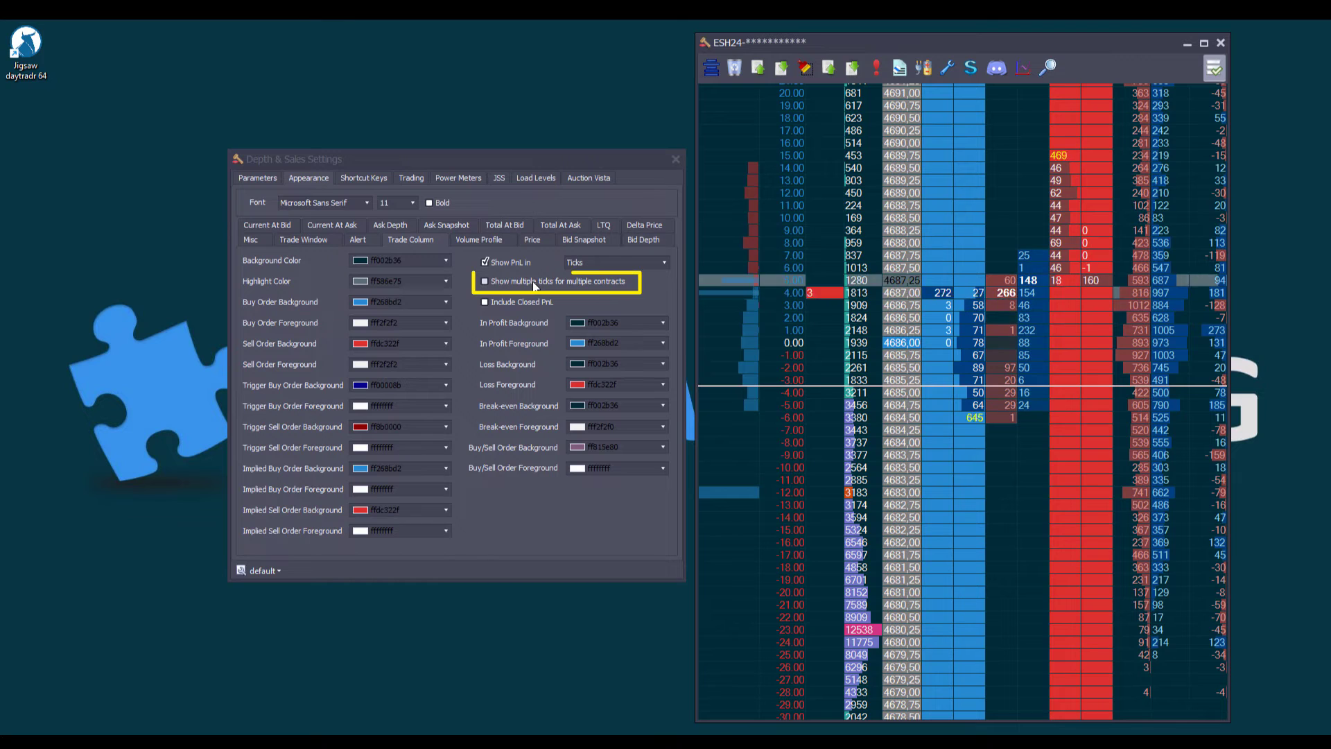
left_click(485, 281)
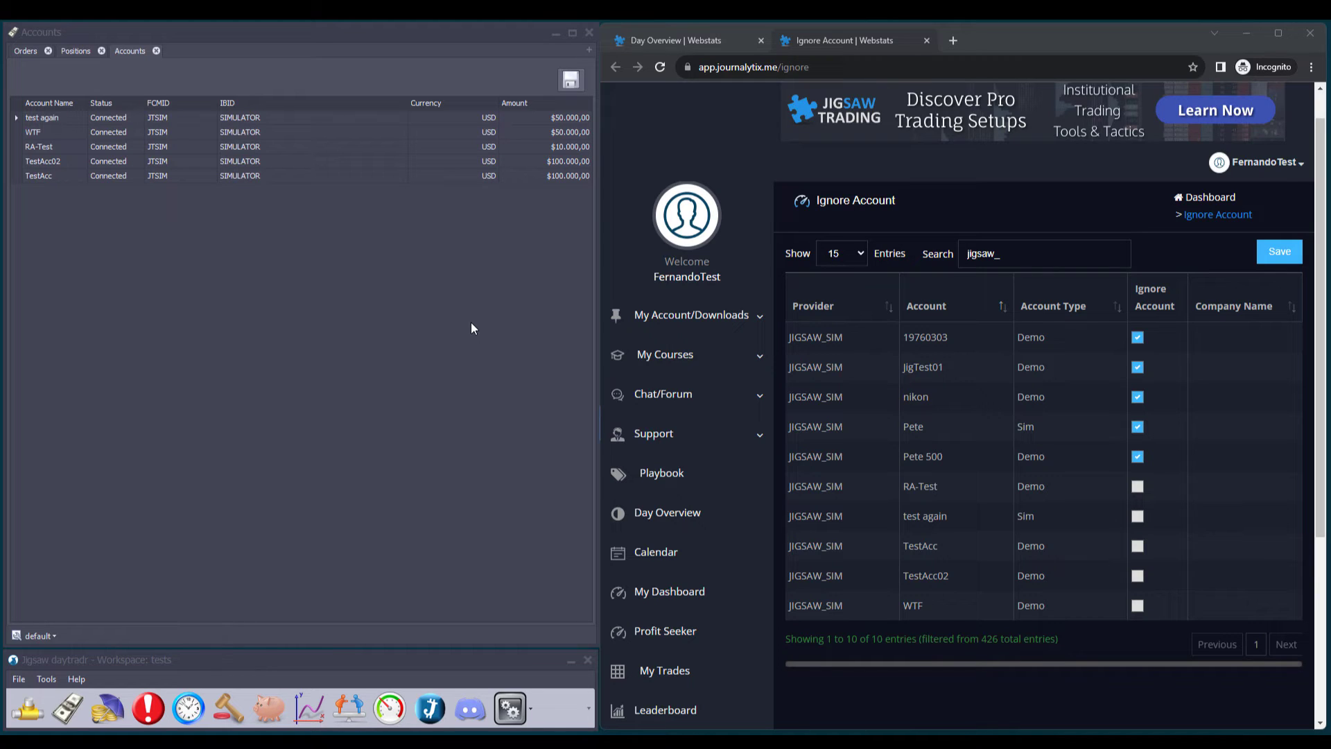
mouse_move(899, 473)
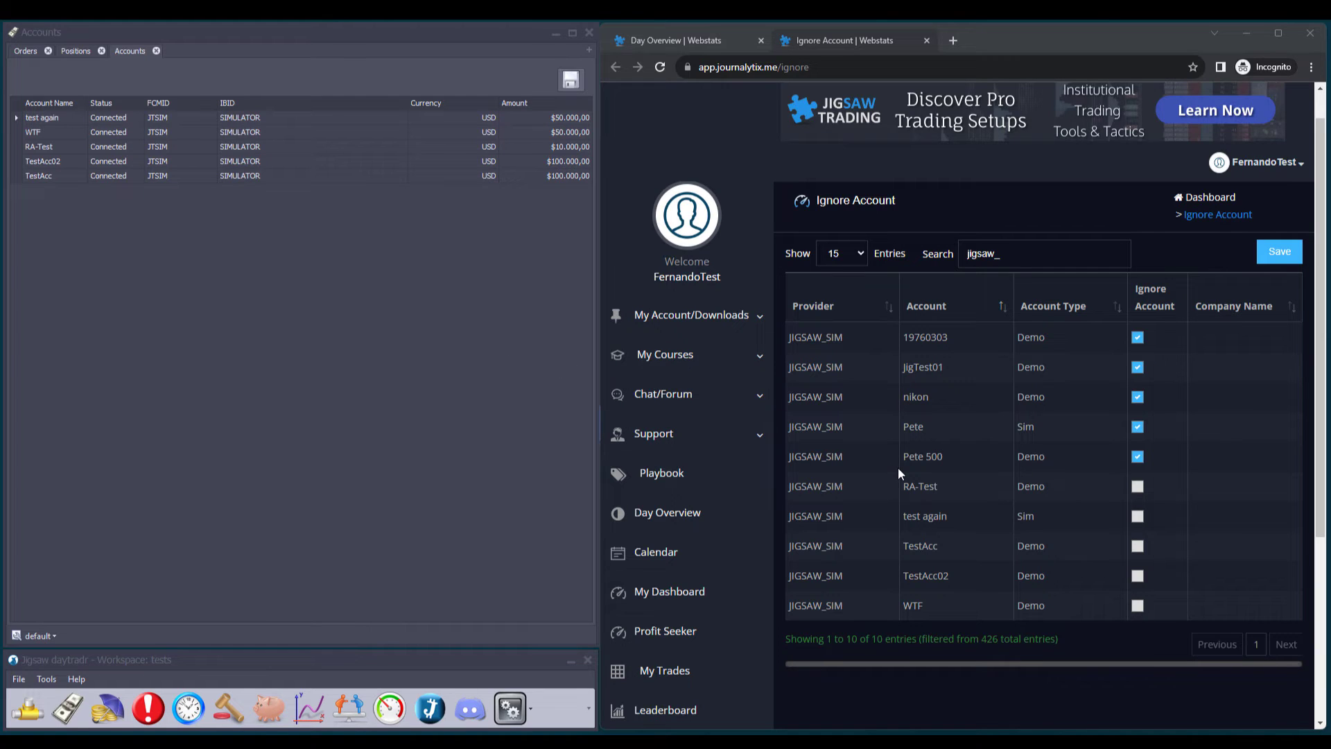
mouse_move(1160, 347)
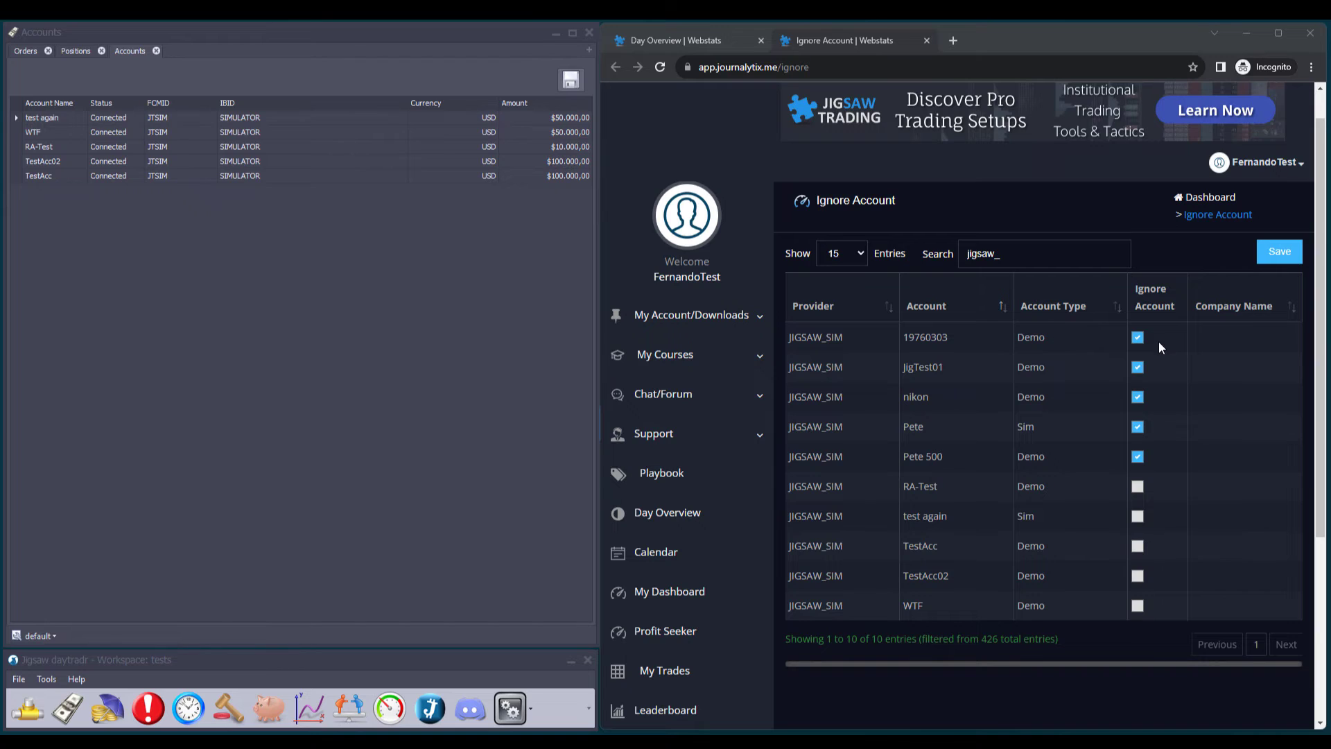
Review which jigsaw_ sim accounts are ticked on Journalytix's Ignore Account page.
left_click(649, 551)
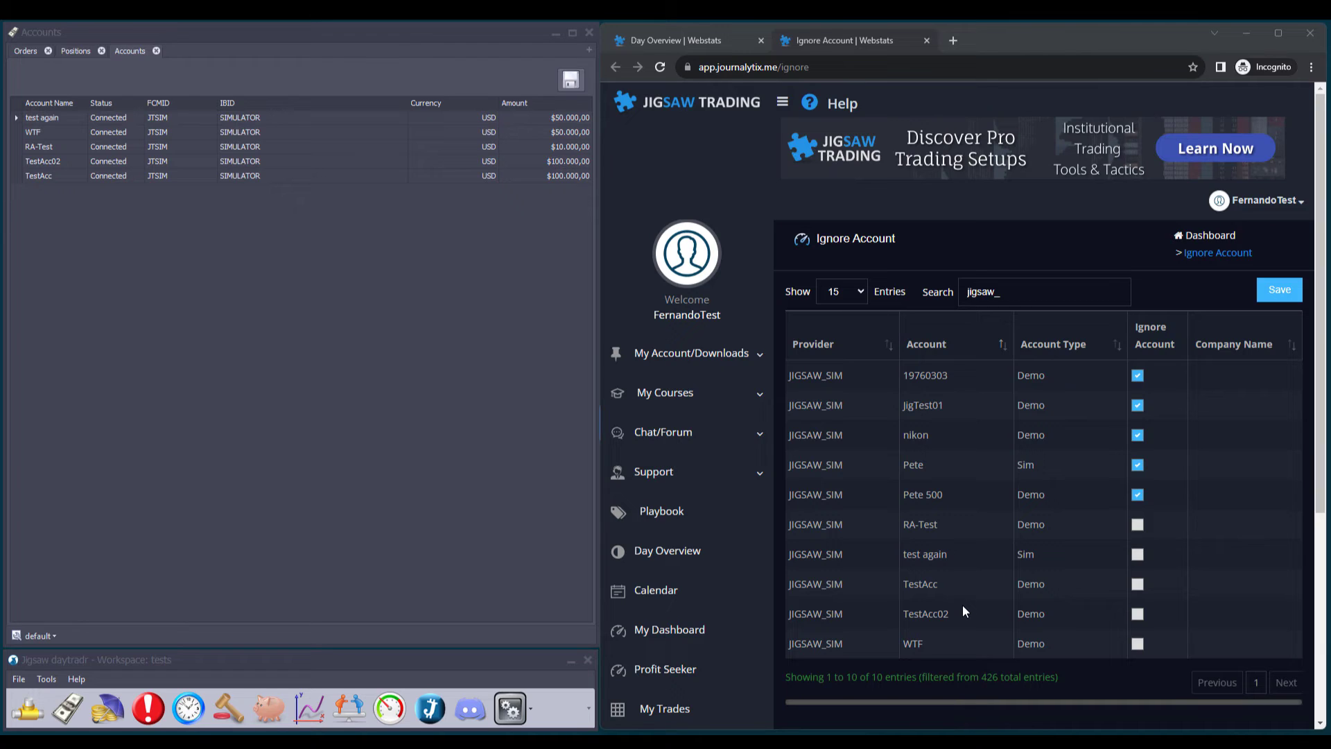
mouse_move(917, 529)
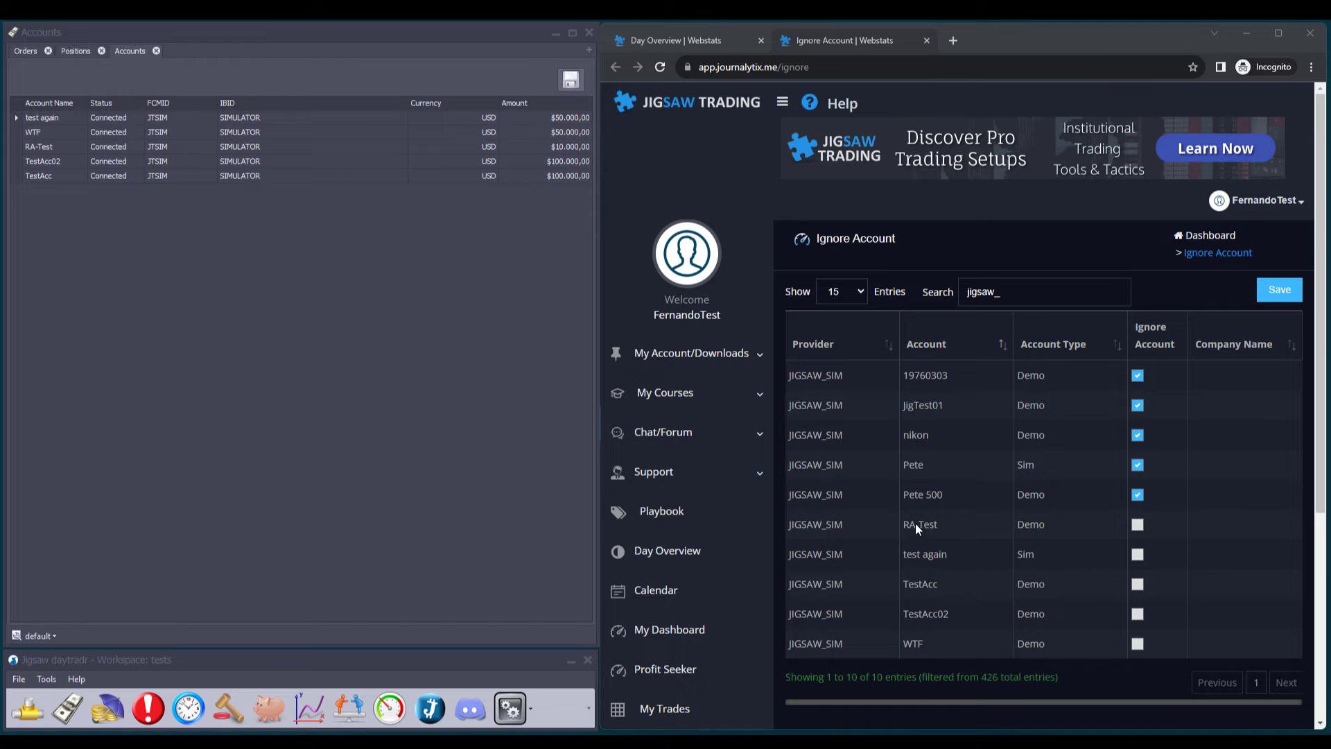
Tick Ignore Account for the RA-Test and WTF sim accounts in Journalytix.
left_click(1136, 524)
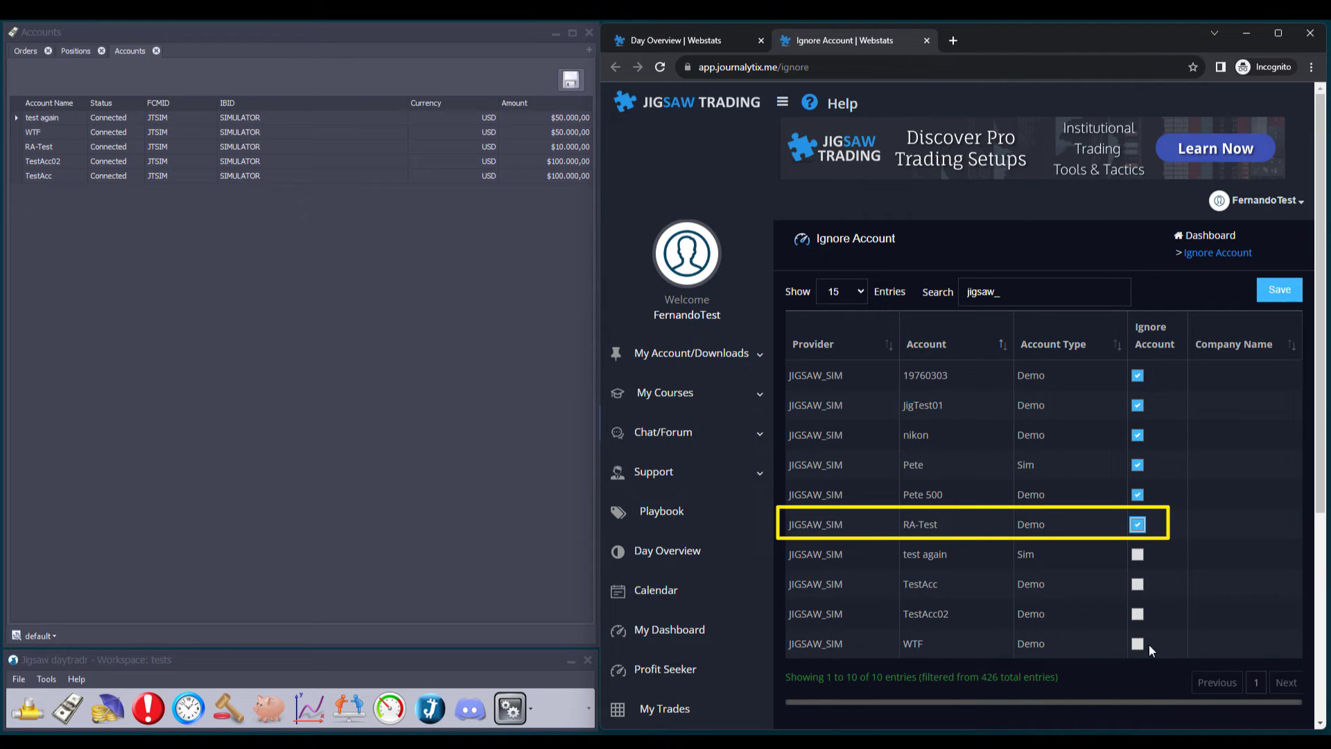
left_click(1137, 643)
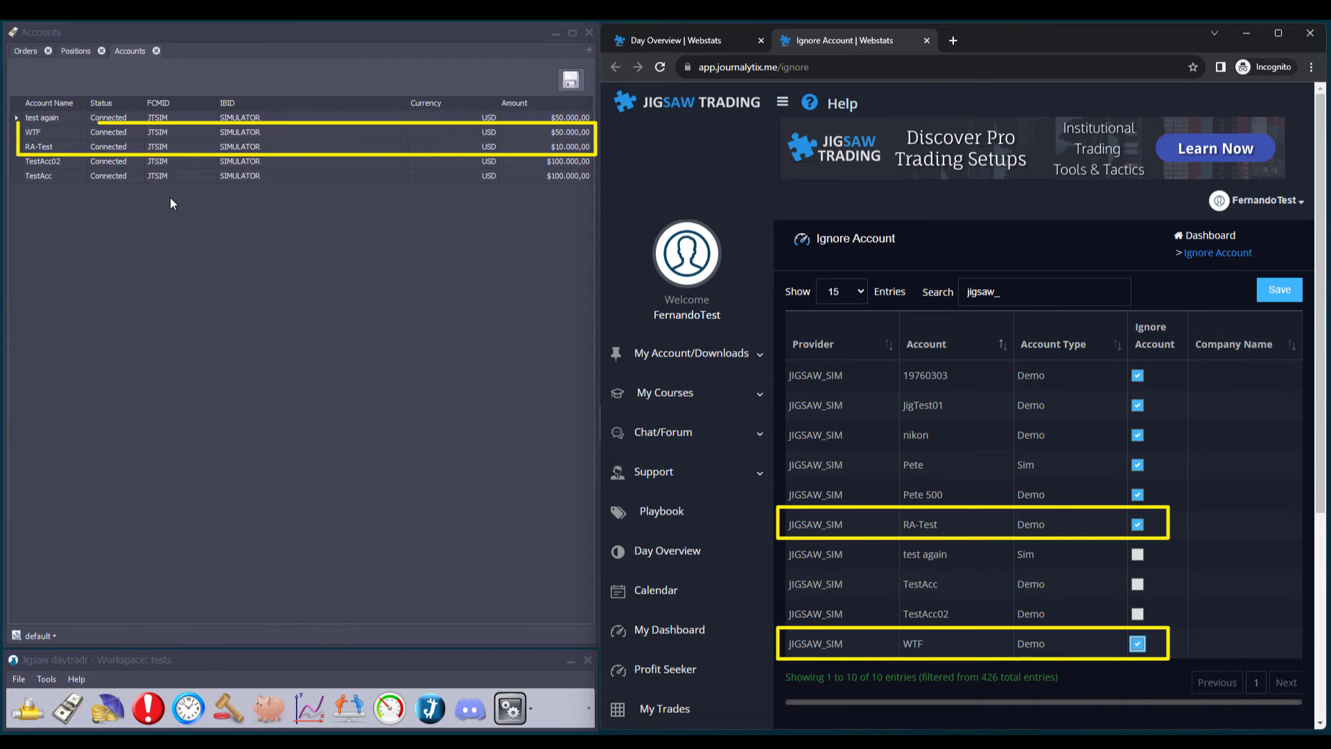
left_click(1279, 290)
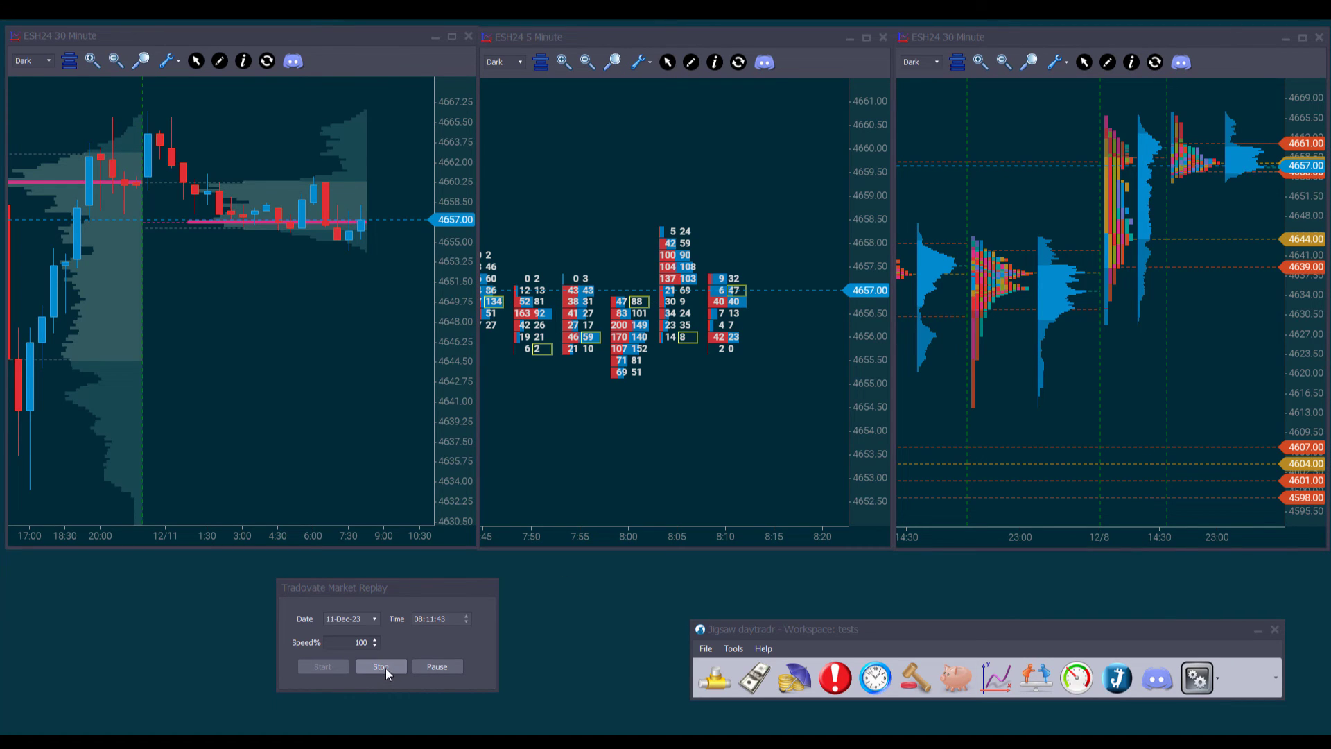
Stop the Tradovate replay and restart it from 14:29:40 on 11-Dec-23.
left_click(380, 666)
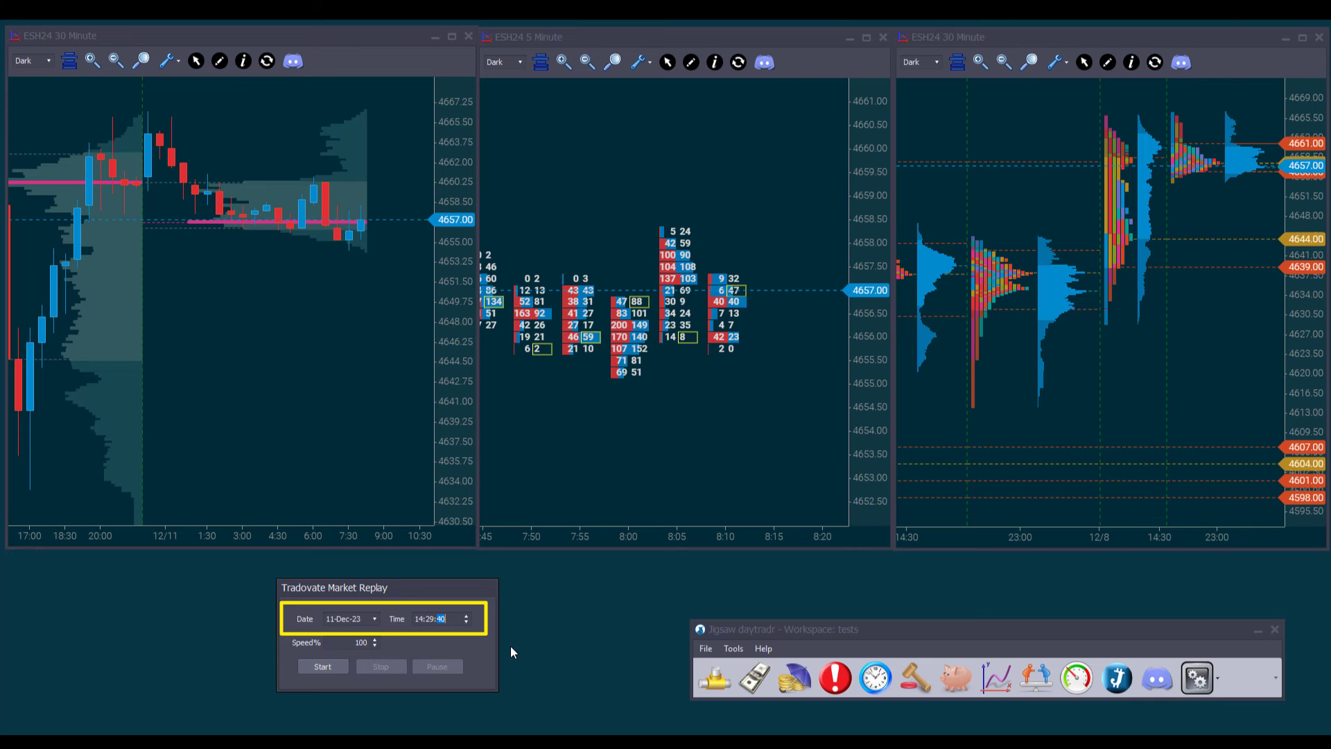
left_click(323, 666)
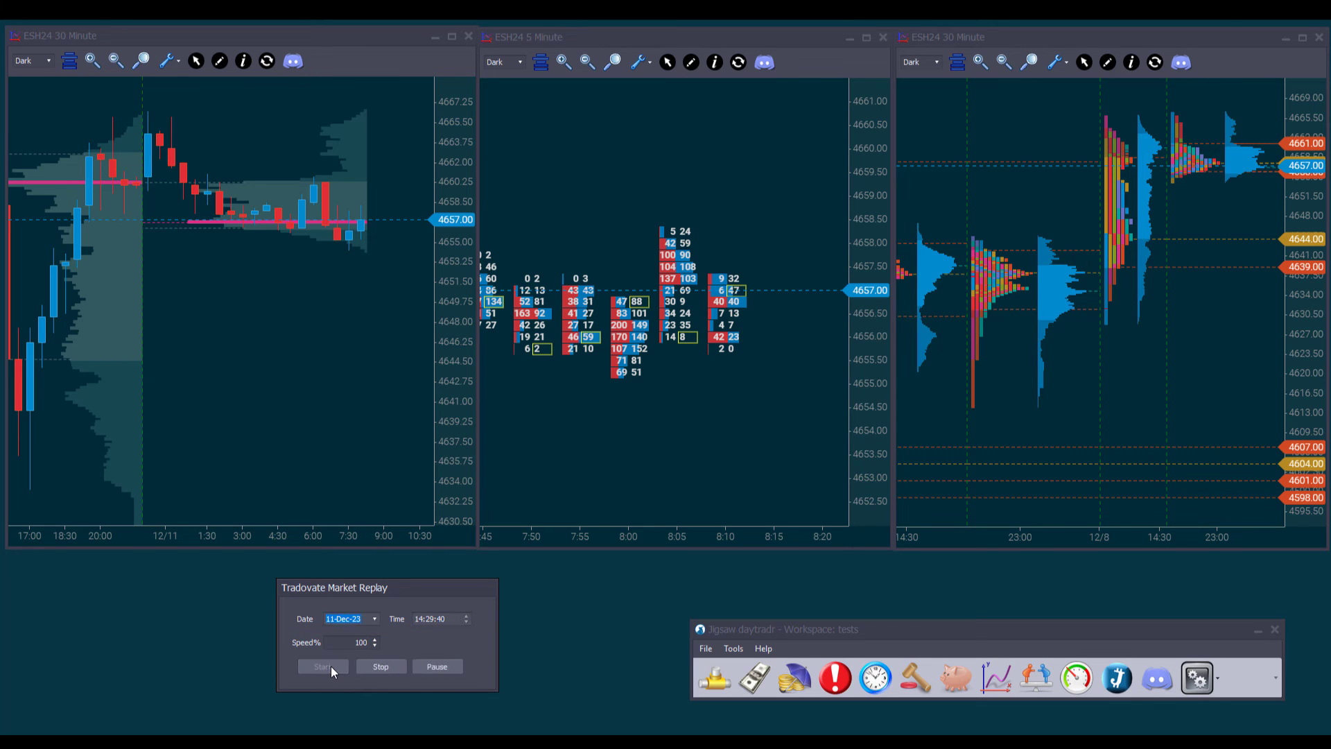